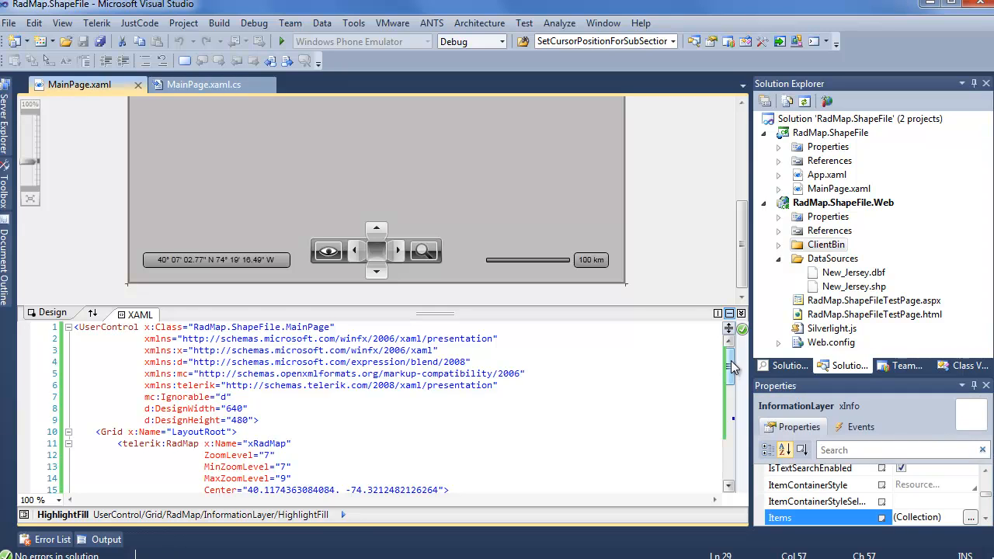
Step: Switch to MainPage.xaml.cs and review the MainPage_Loaded handler setting the New_Jersey .shp and .dbf sources
{"action": "scroll", "scroll_direction": "down", "scroll_amount": 3}
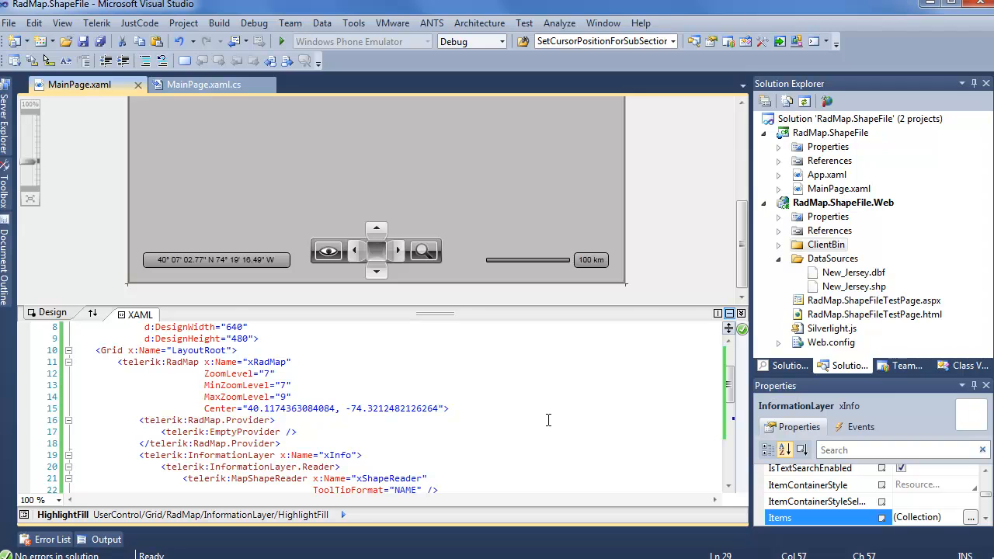
{"action": "mouse_move", "coordinate": [623, 310]}
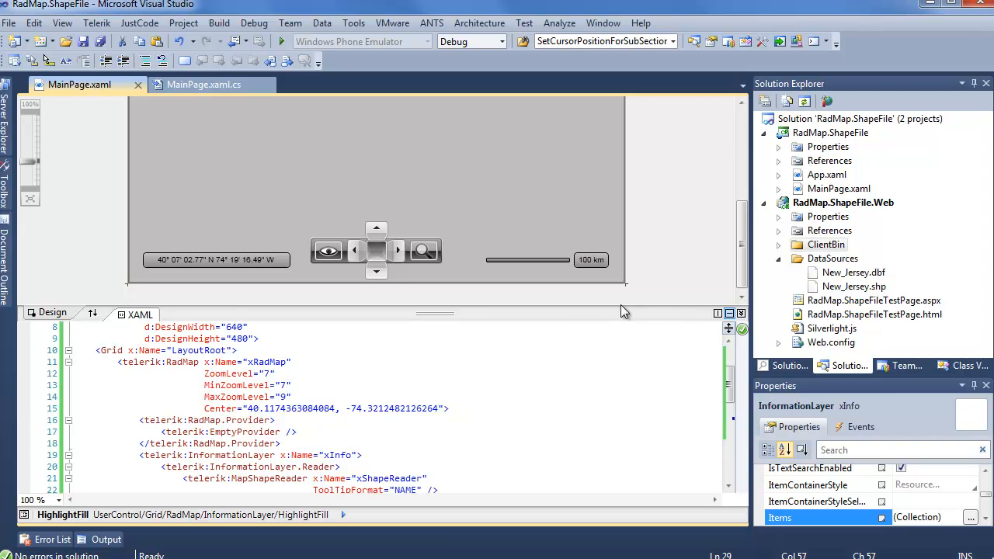
{"action": "left_click", "coordinate": [854, 285]}
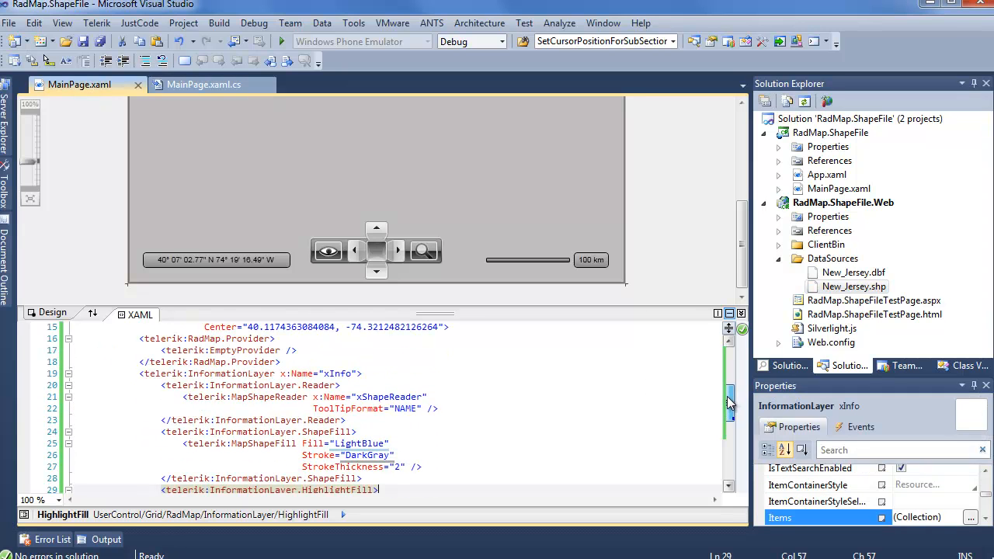
{"action": "mouse_move", "coordinate": [238, 351]}
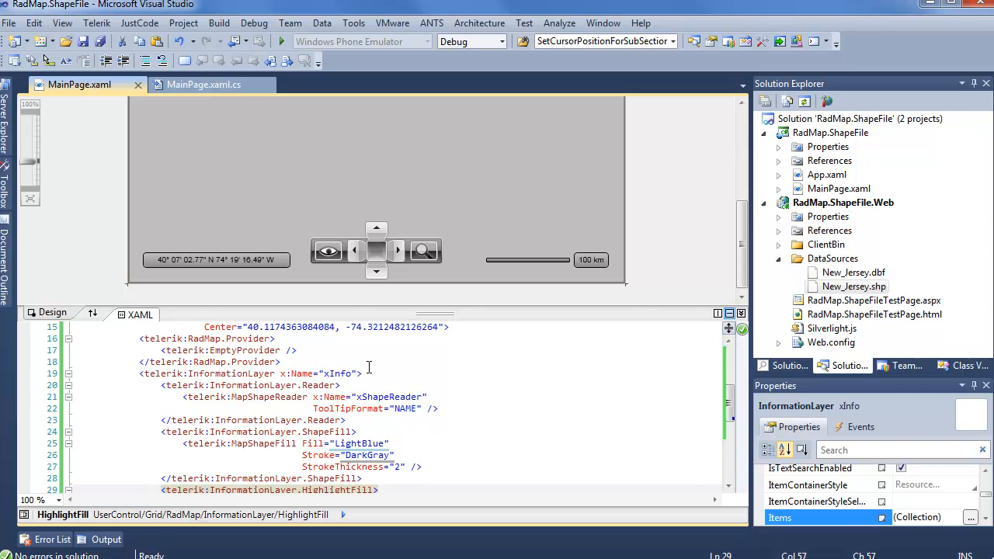
{"action": "mouse_move", "coordinate": [360, 386]}
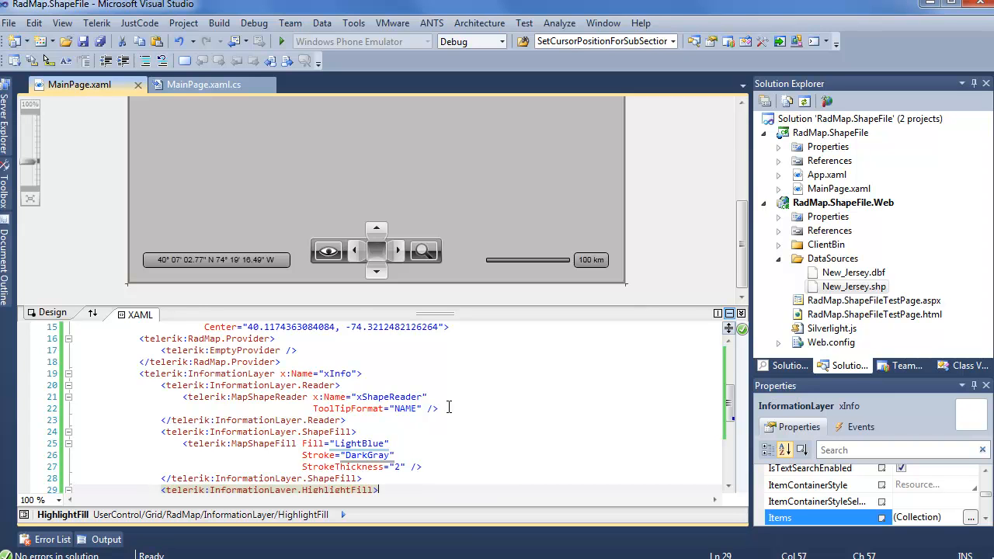
{"action": "scroll", "scroll_direction": "down", "scroll_amount": 3}
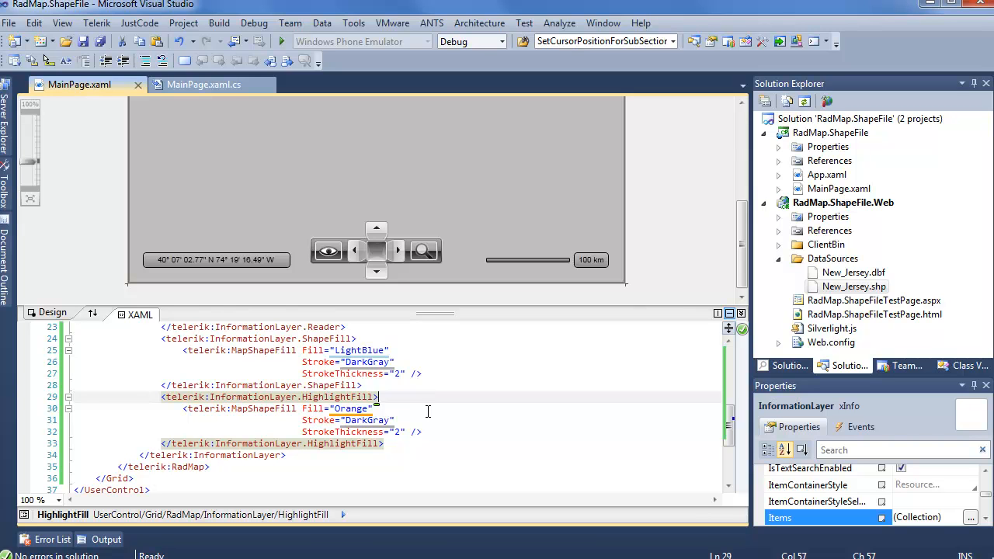
{"action": "mouse_move", "coordinate": [405, 389]}
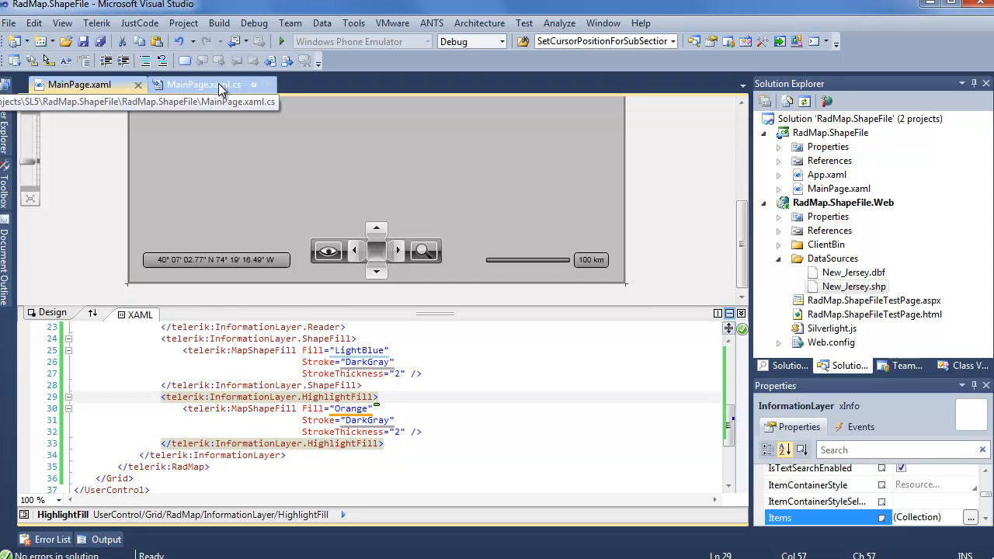
{"action": "left_click", "coordinate": [203, 84]}
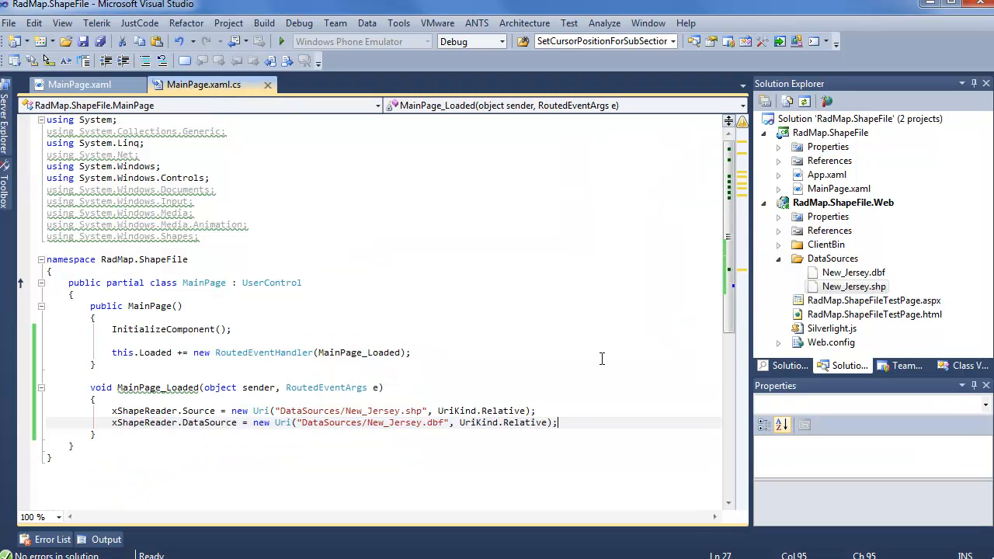
{"action": "mouse_move", "coordinate": [539, 332]}
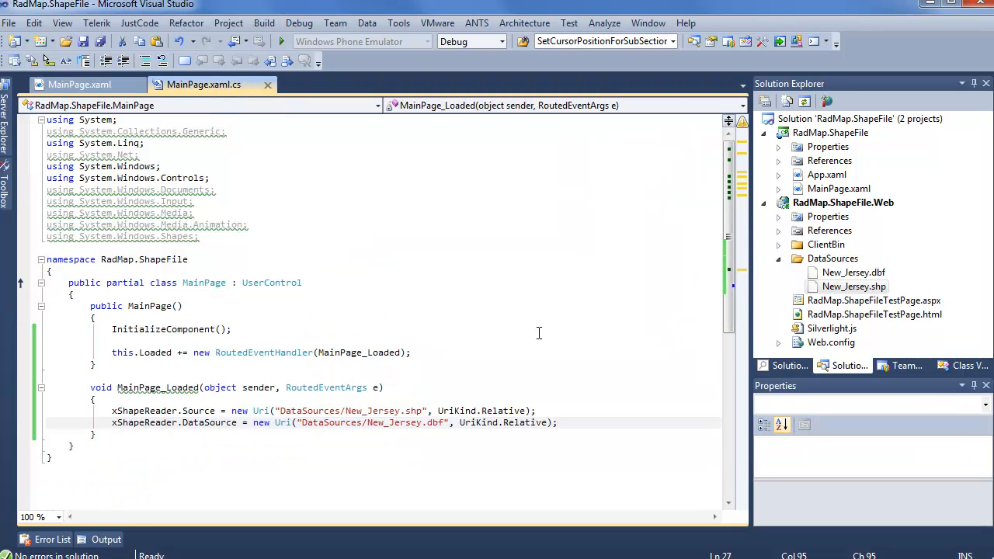
{"action": "mouse_move", "coordinate": [503, 370]}
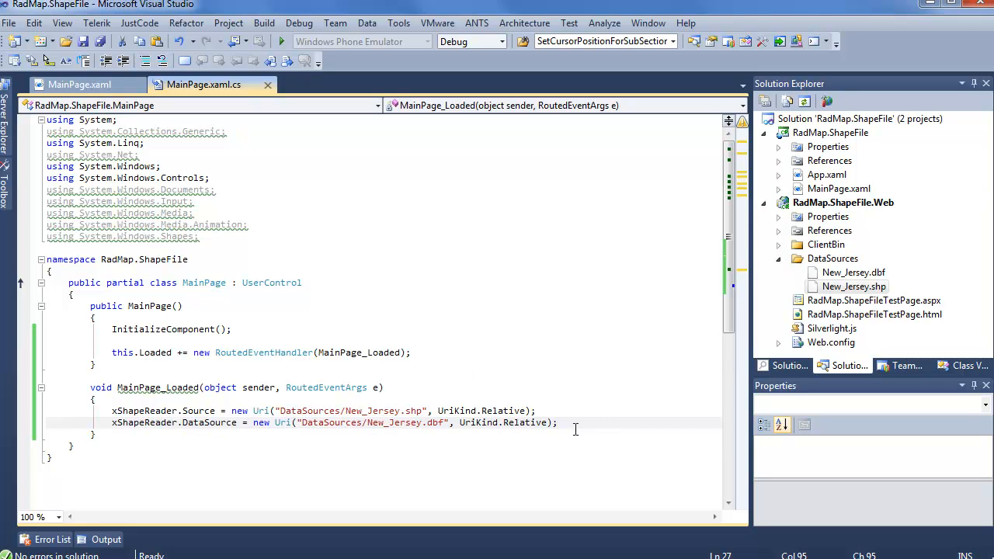
{"action": "mouse_move", "coordinate": [593, 405]}
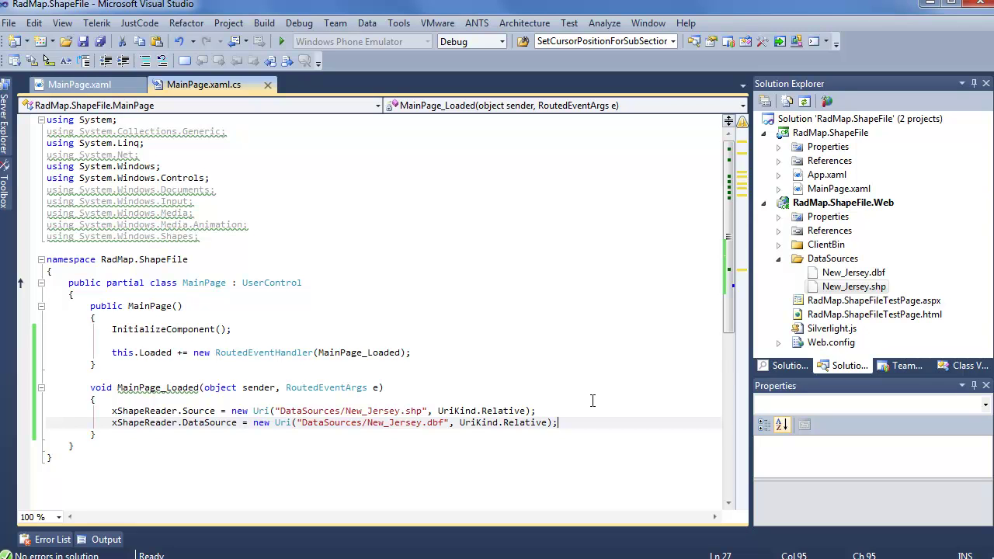
{"action": "scroll", "scroll_direction": "down", "scroll_amount": 3}
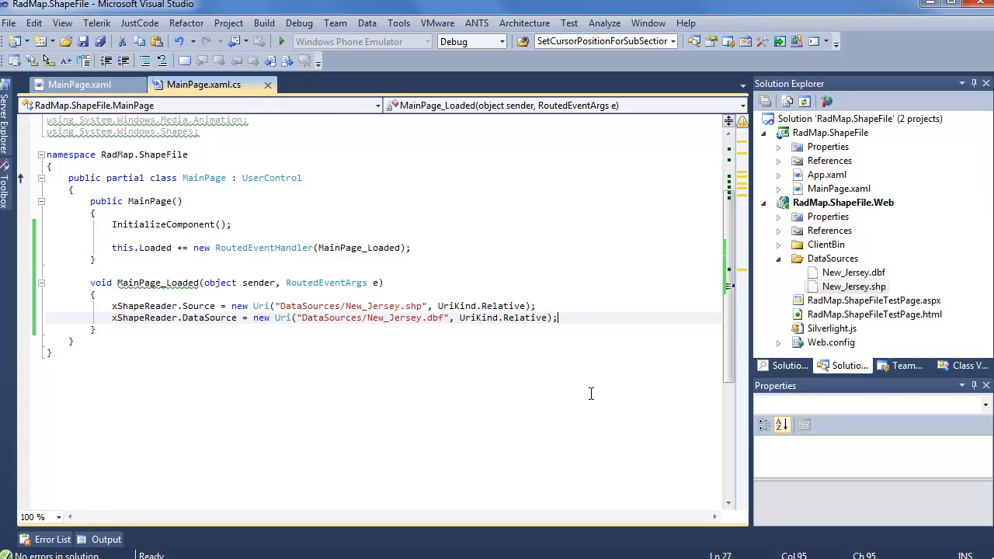
Step: Wire xShapeReader.ReadCompleted to a generated empty handler and start referencing eventArgs inside it
{"action": "type", "text": "xsha"}
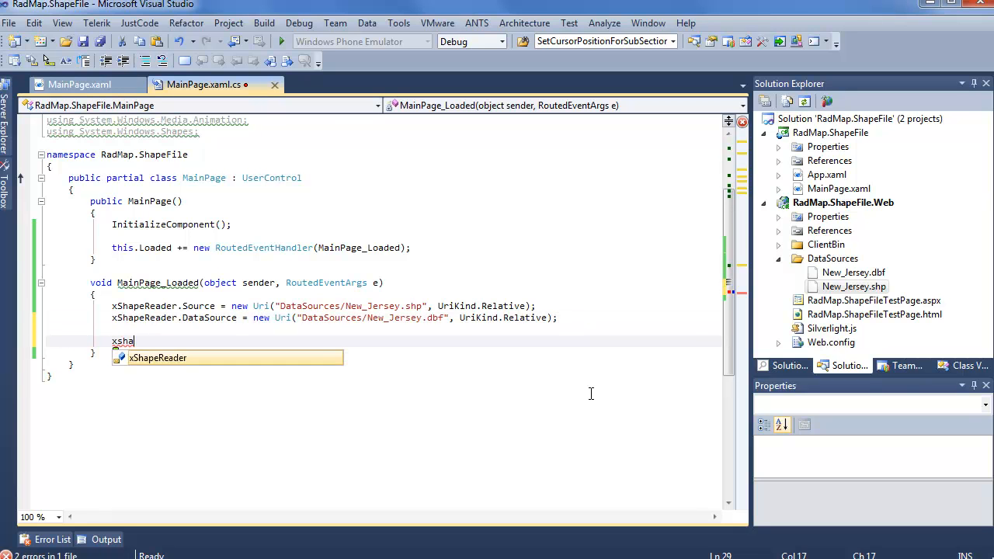
{"action": "type", "text": "ShapeReader.rea"}
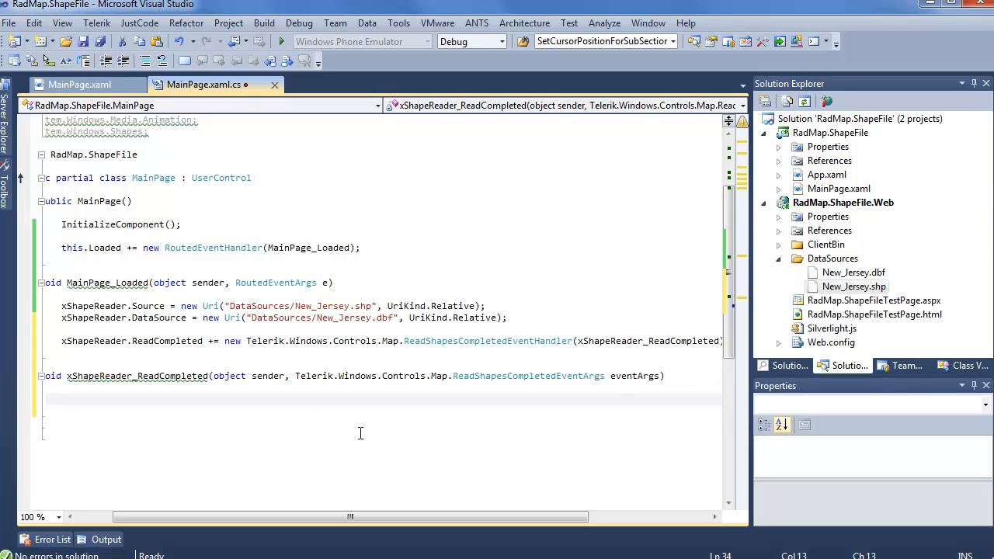
{"action": "type", "text": "eventArgs."}
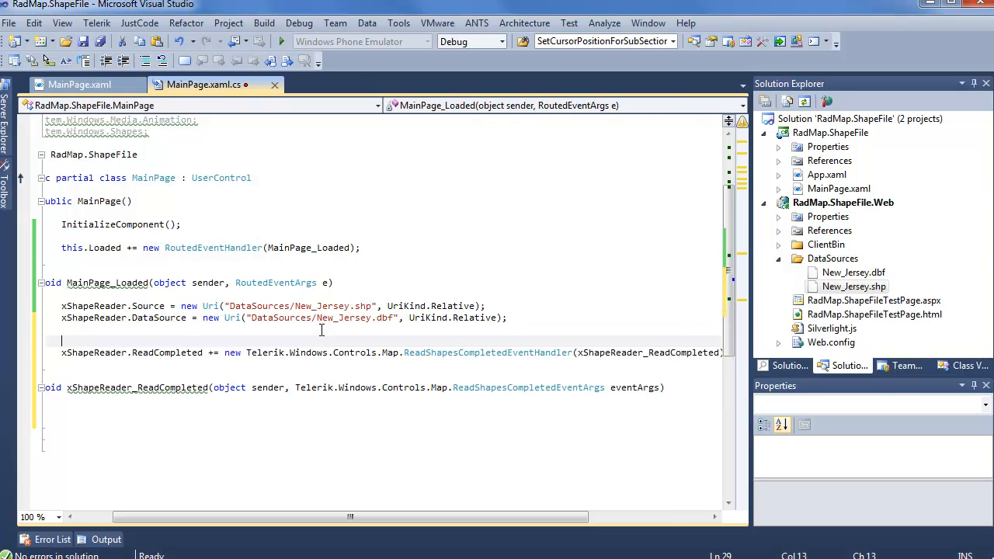
Step: Wire xShapeReader.PreviewReadCompleted to a generated handler and begin referencing eventArgs.Items in its body
{"action": "type", "text": "xShapeReader."}
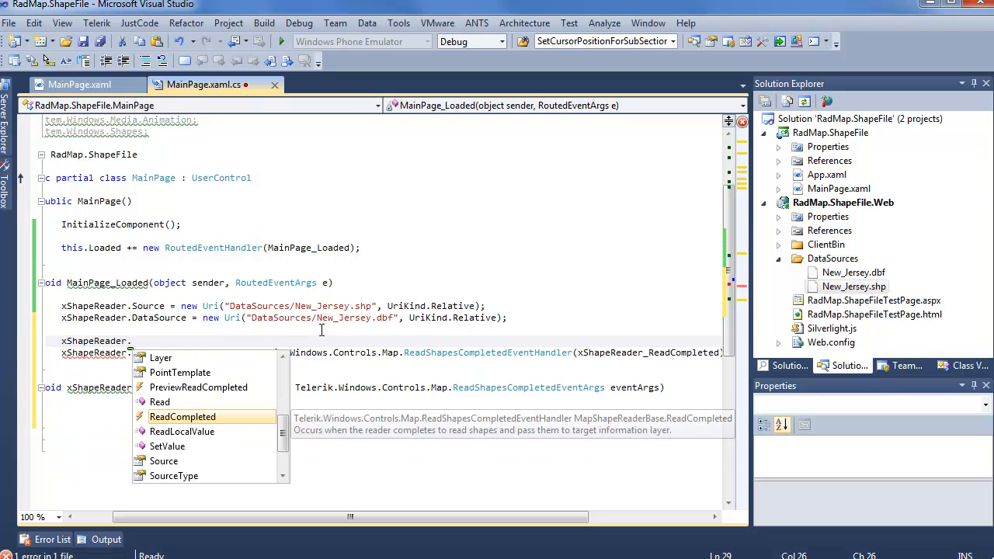
{"action": "type", "text": "pre"}
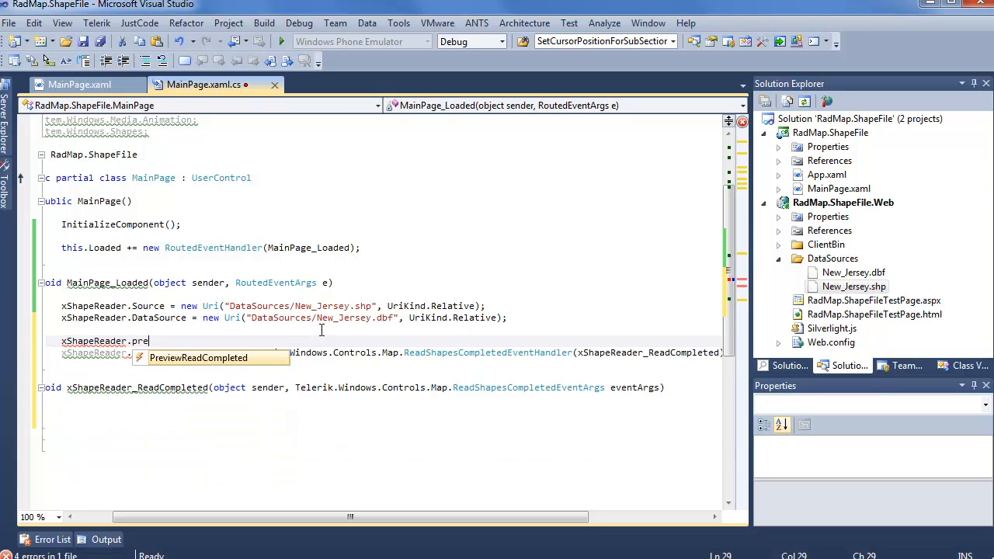
{"action": "key", "text": "Tab"}
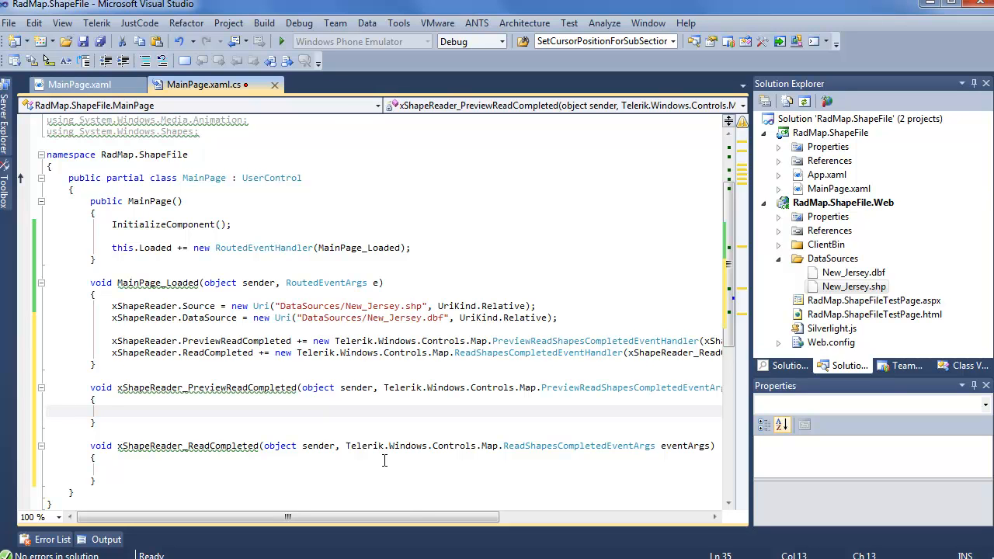
{"action": "scroll", "scroll_direction": "right", "scroll_amount": 3}
{"action": "type", "text": "e"}
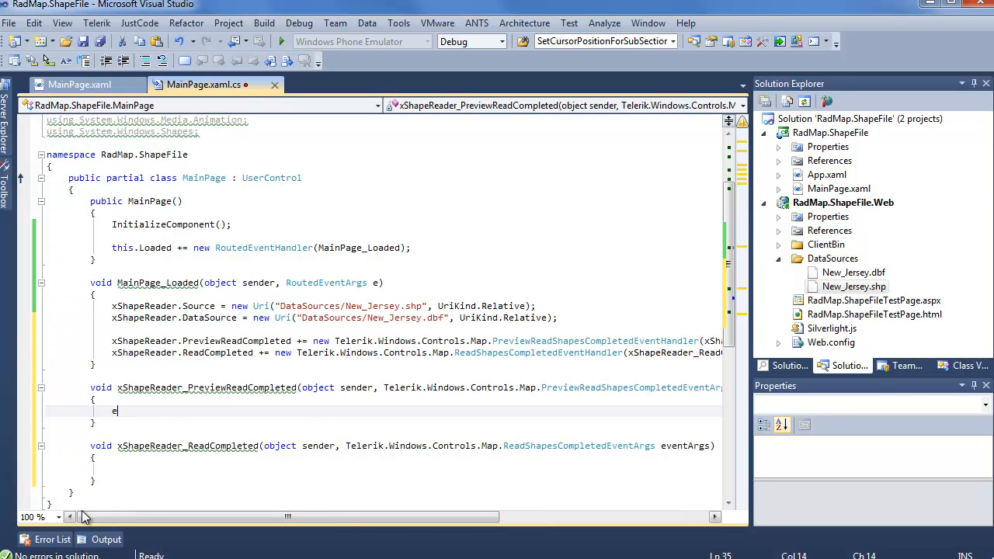
{"action": "type", "text": "ventArgs.Items"}
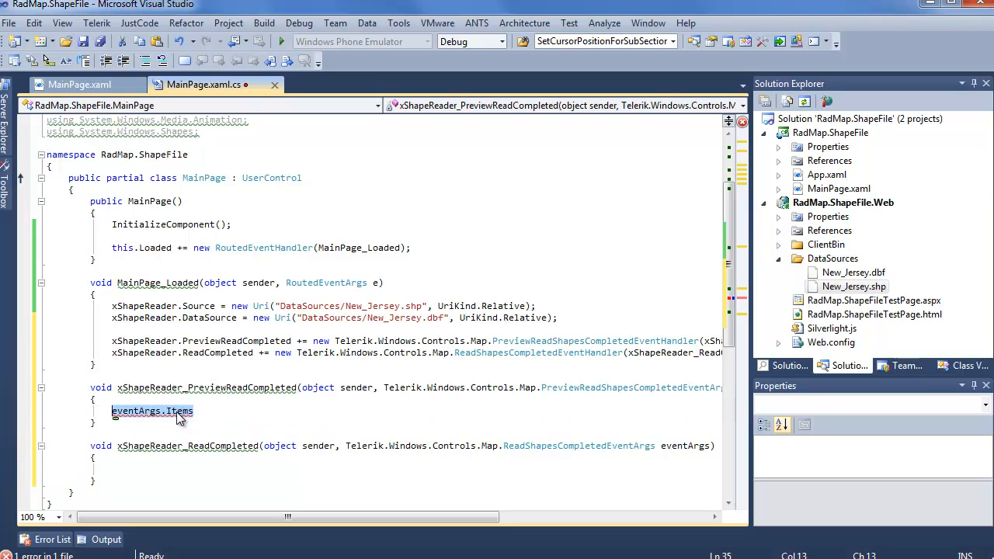
Step: Write foreach (var poly in eventArgs.Items) with an empty if (poly is MapPolygon) check
{"action": "type", "text": "foreach ("}
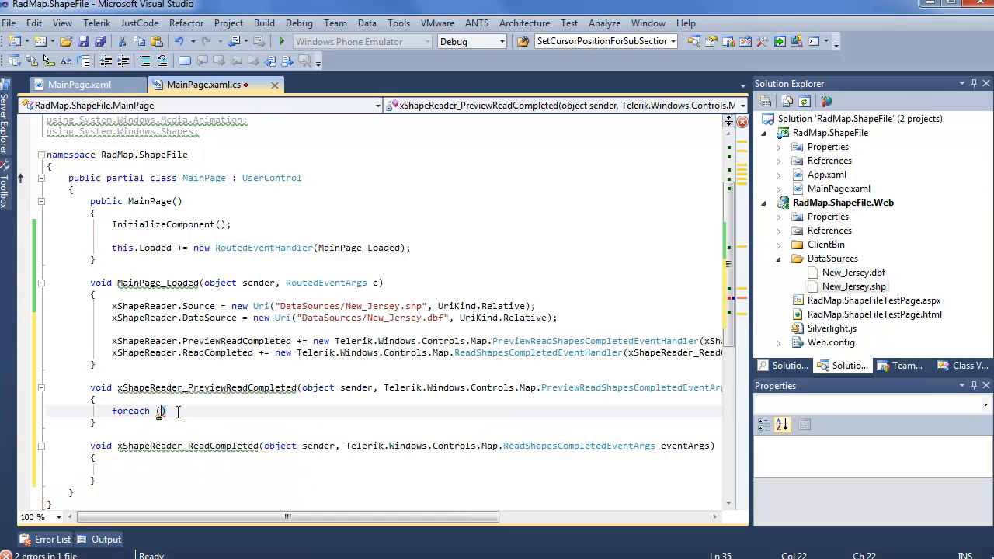
{"action": "type", "text": "var poll"}
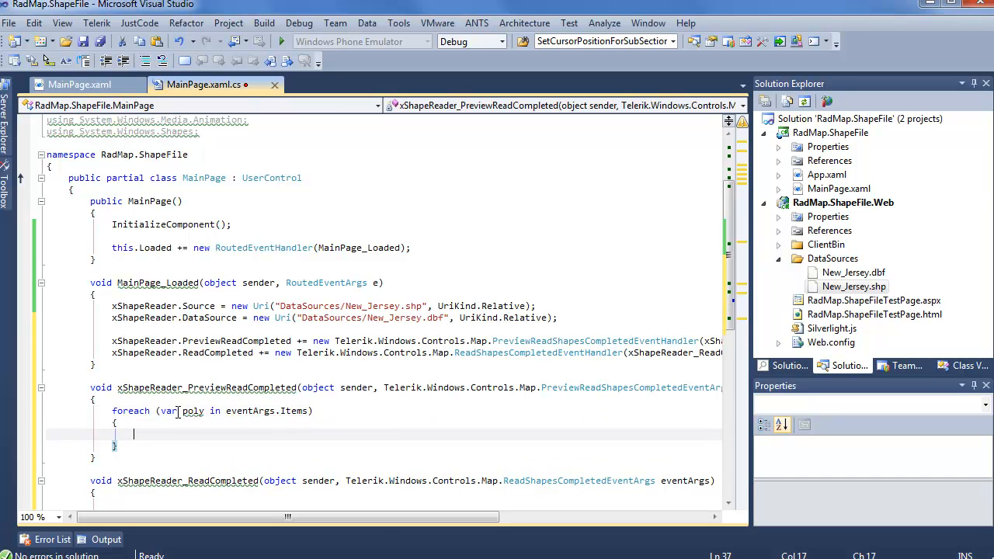
{"action": "type", "text": "if (poly is)"}
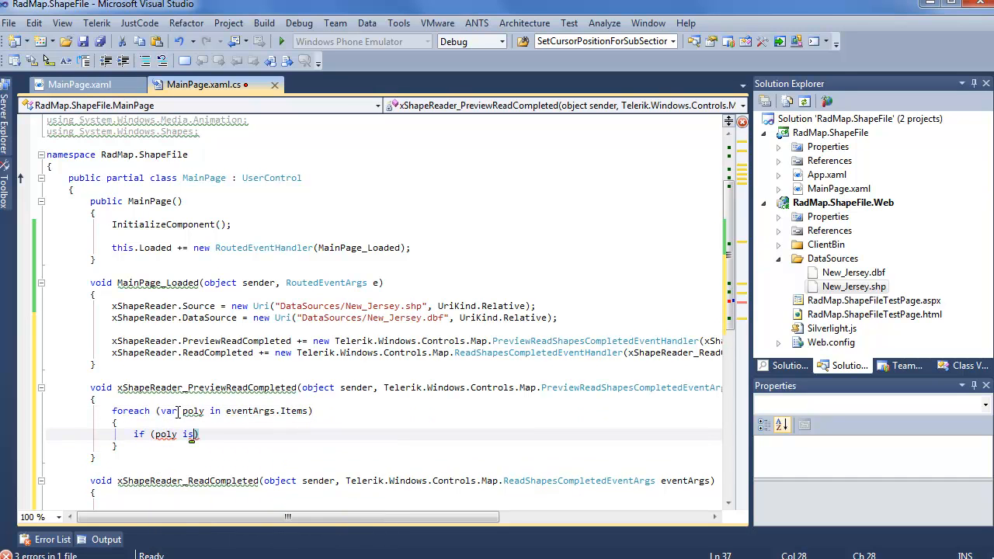
{"action": "type", "text": "MapPolygon"}
{"action": "type", "text": "{"}
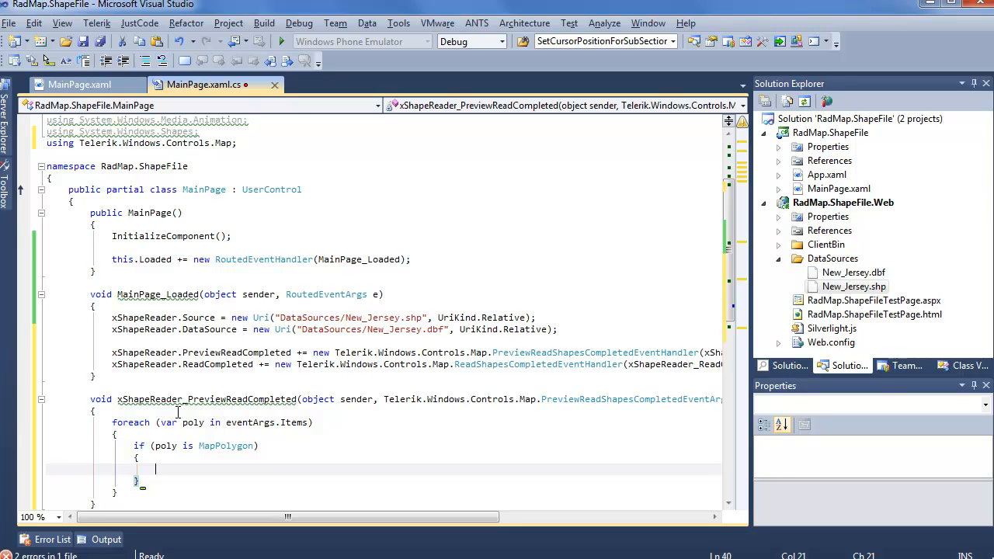
{"action": "scroll", "scroll_direction": "down", "scroll_amount": 3}
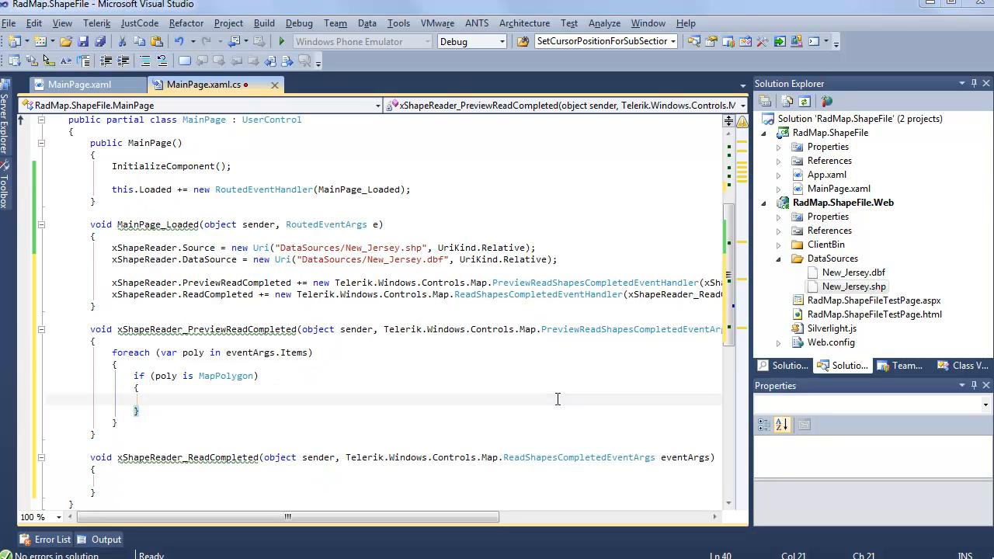
Step: Add Debug.WriteLine((poly as MapPolygon).ExtendedData.GetValue("NAME")); inside the MapPolygon check
{"action": "type", "text": "Debug"}
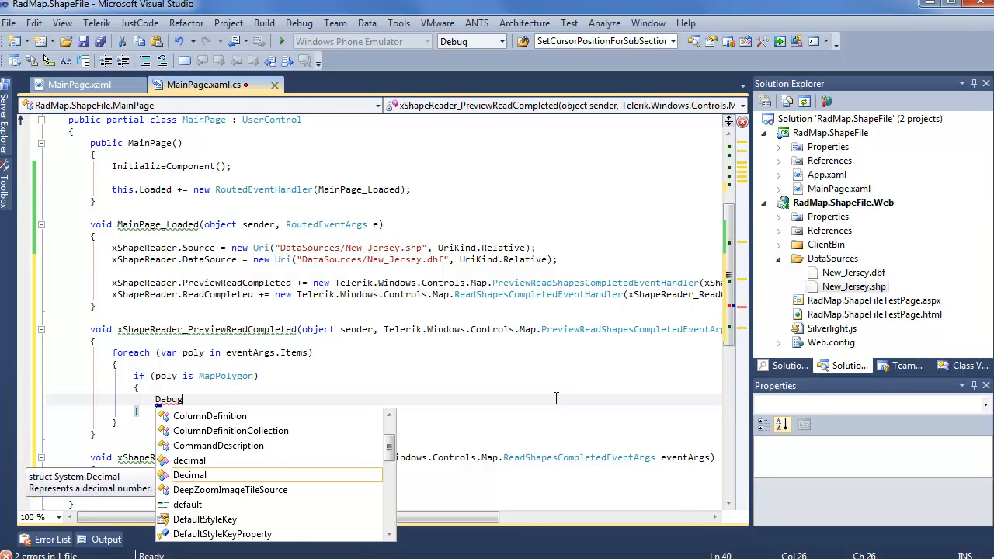
{"action": "key", "text": "Escape"}
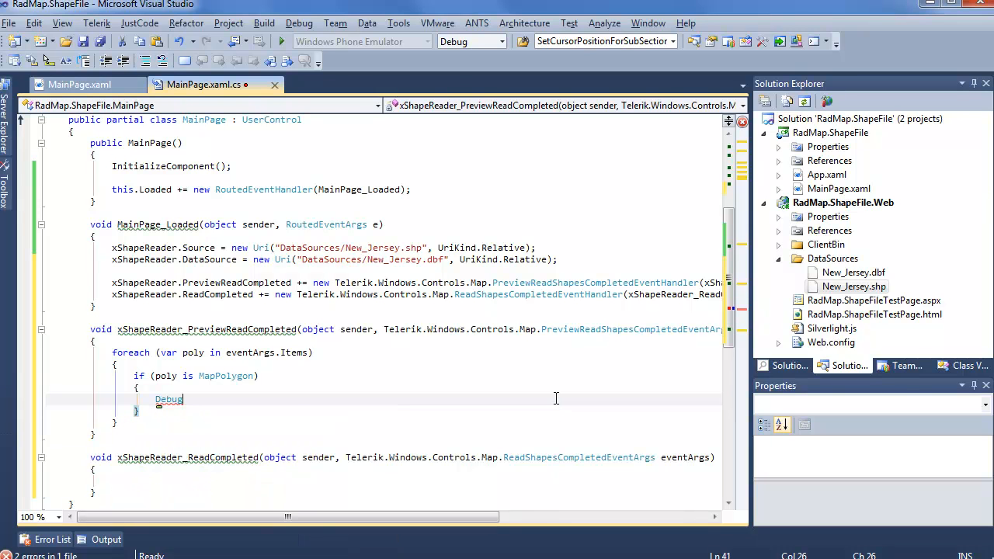
{"action": "type", "text": ".WriteLine()"}
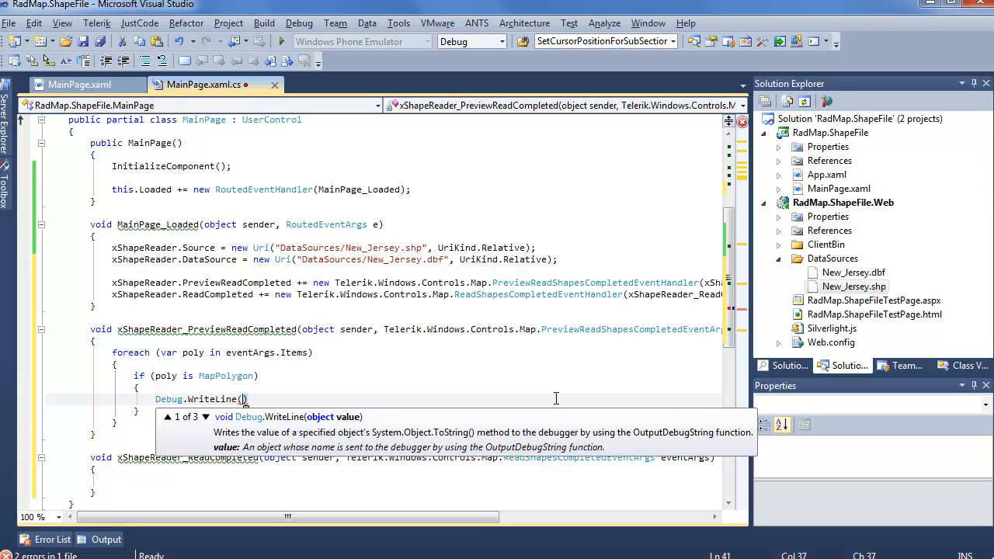
{"action": "type", "text": "("}
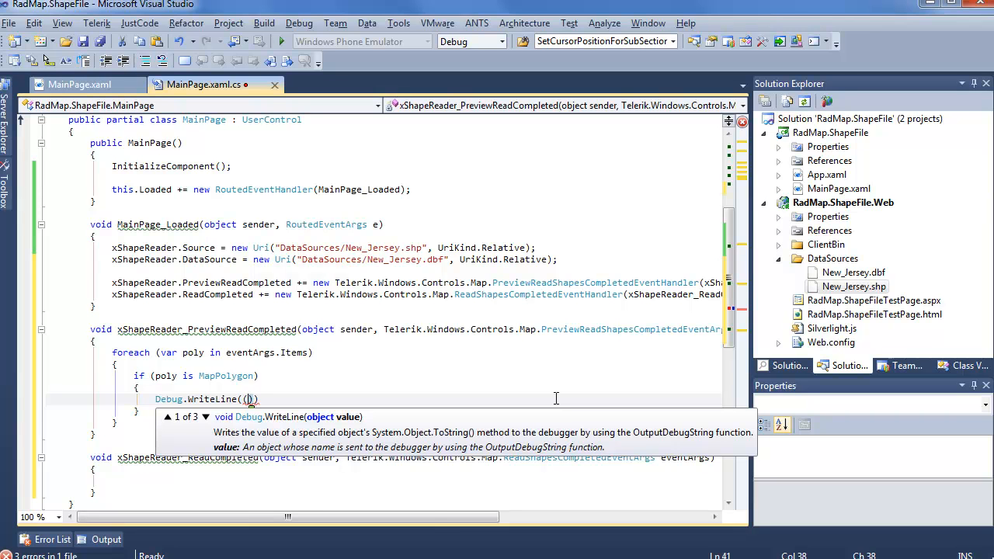
{"action": "type", "text": "poly as MapPolygon"}
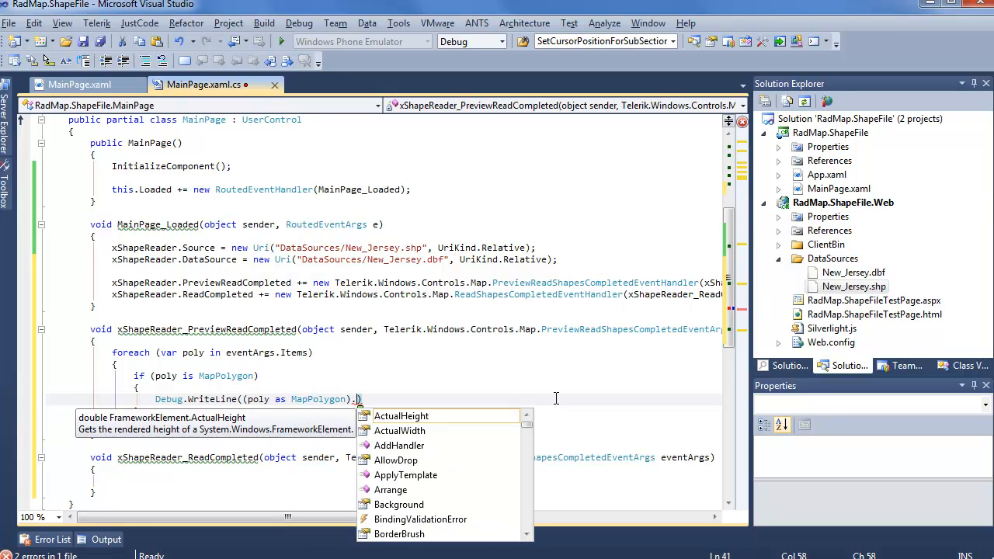
{"action": "mouse_move", "coordinate": [506, 259]}
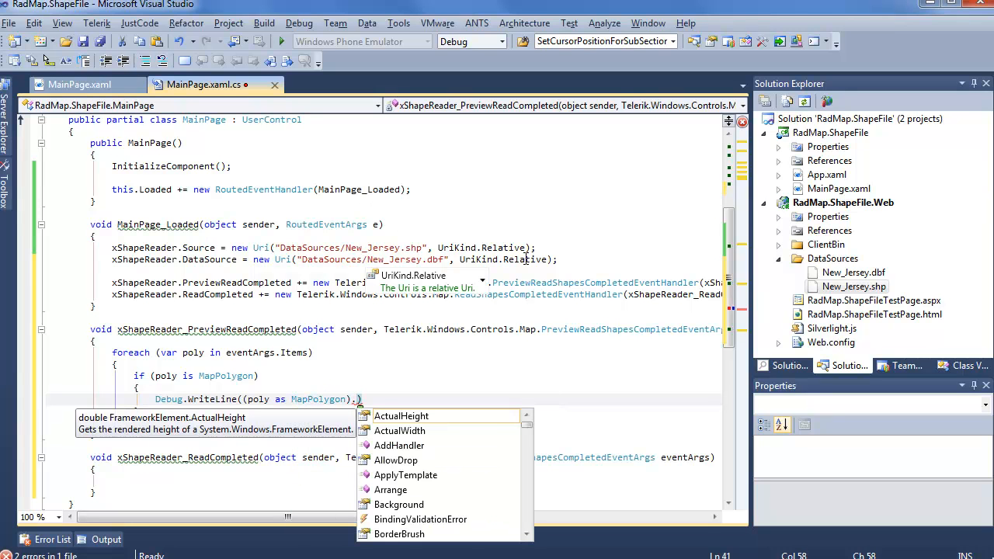
{"action": "type", "text": "ex"}
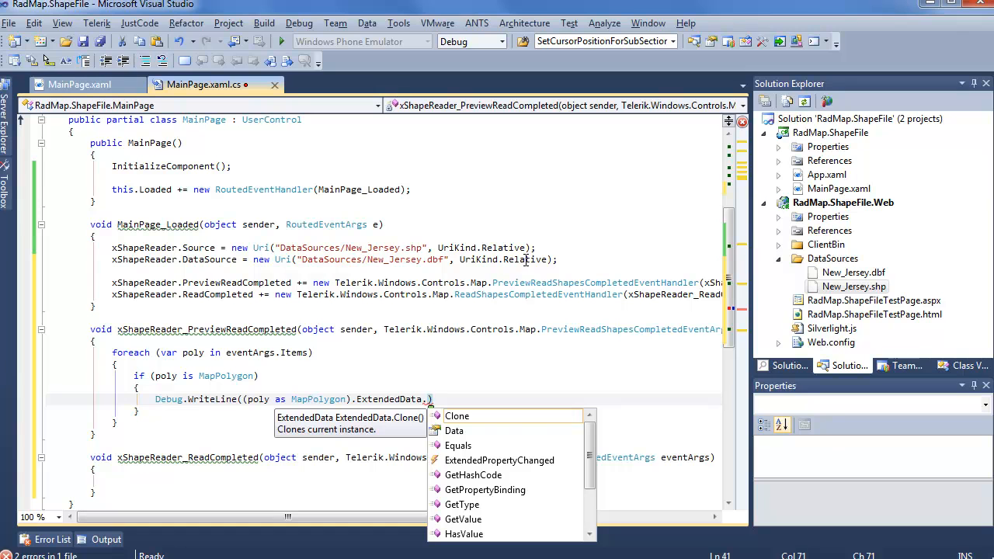
{"action": "scroll", "scroll_direction": "down", "scroll_amount": 3}
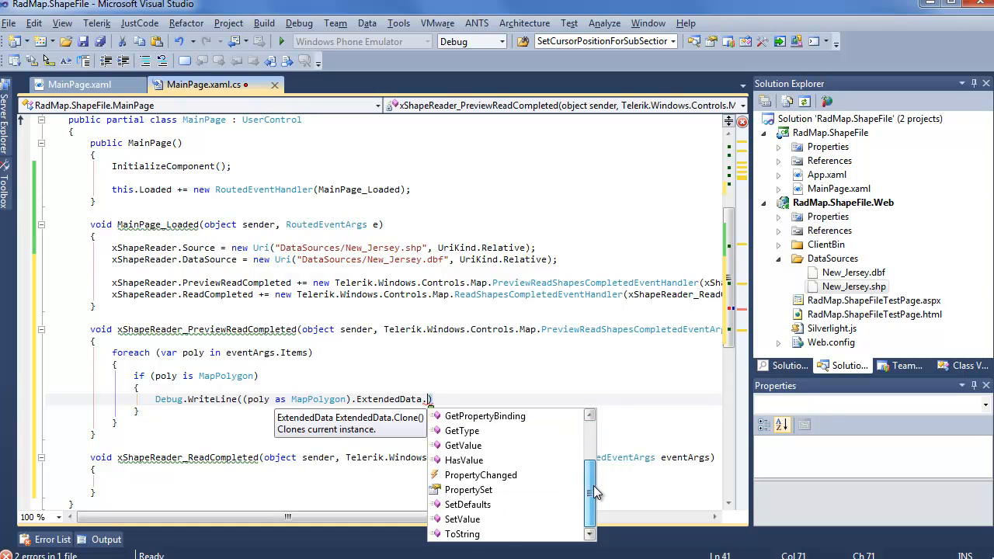
{"action": "type", "text": "get"}
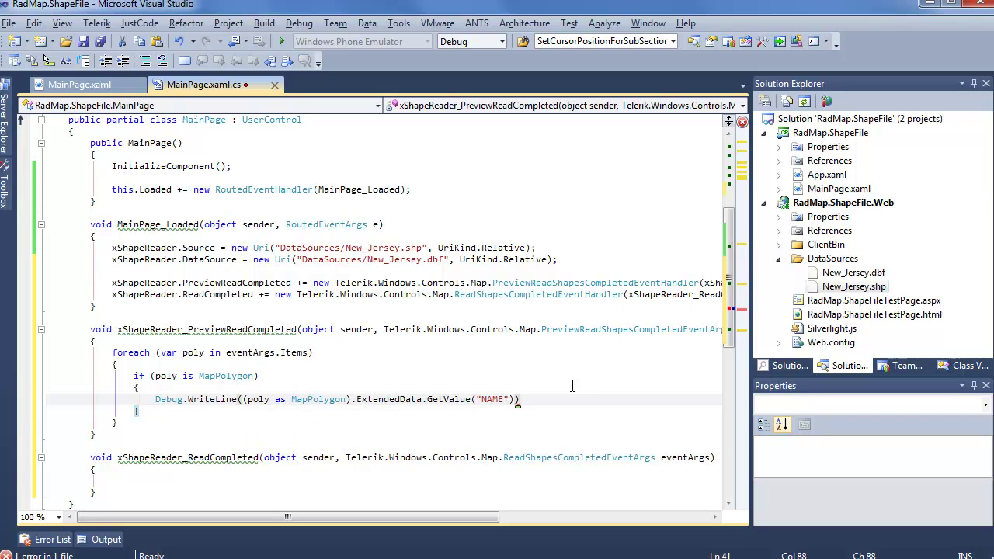
{"action": "type", "text": ";"}
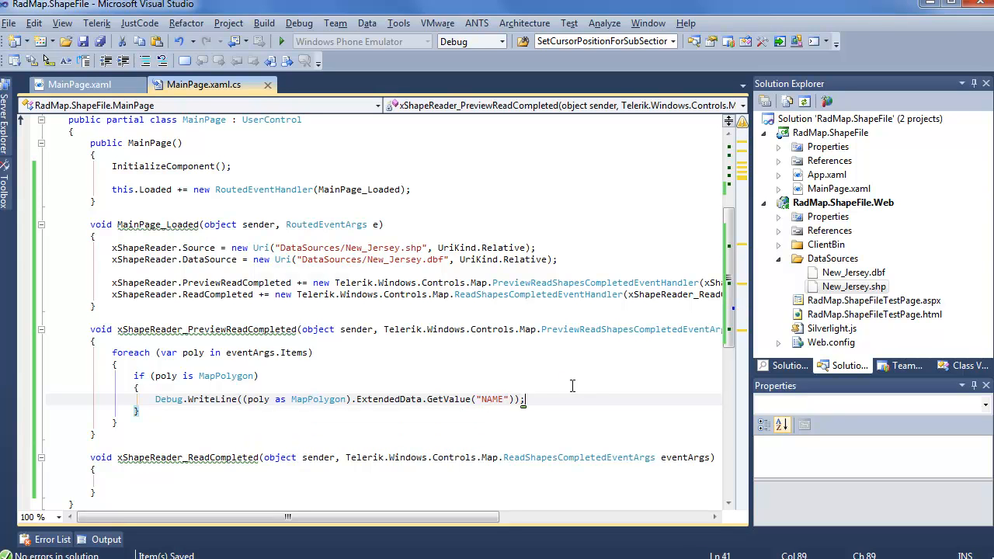
{"action": "mouse_move", "coordinate": [484, 353]}
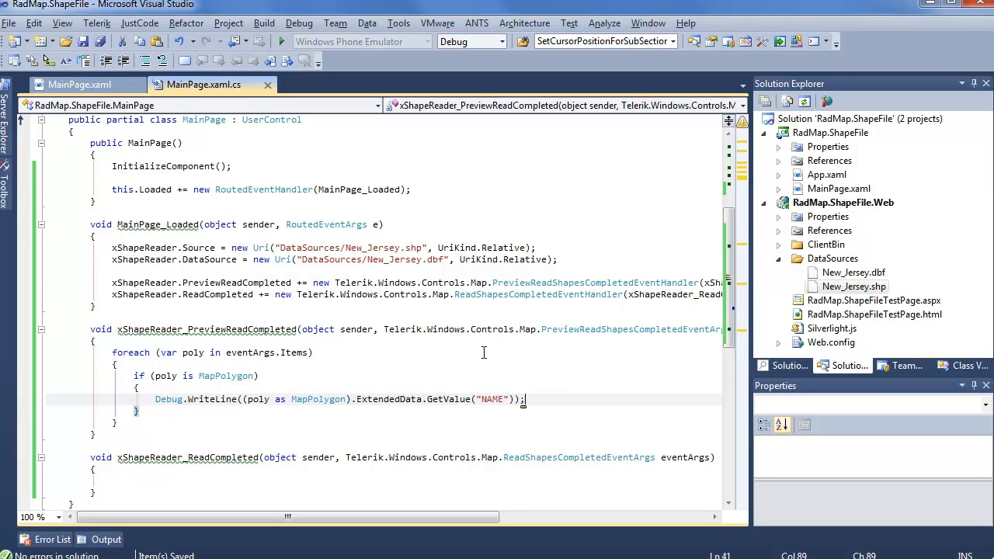
Step: Save and start a debug build of the map app
{"action": "left_click", "coordinate": [759, 41]}
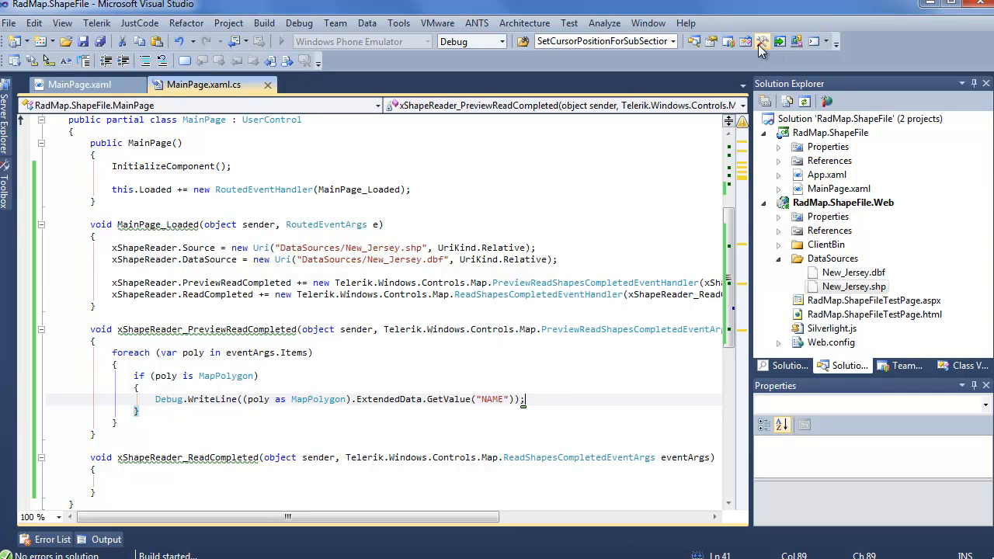
Step: Run the project and check the Debug output listing county names like Sussex, Passaic and Bergen
{"action": "left_click", "coordinate": [761, 41]}
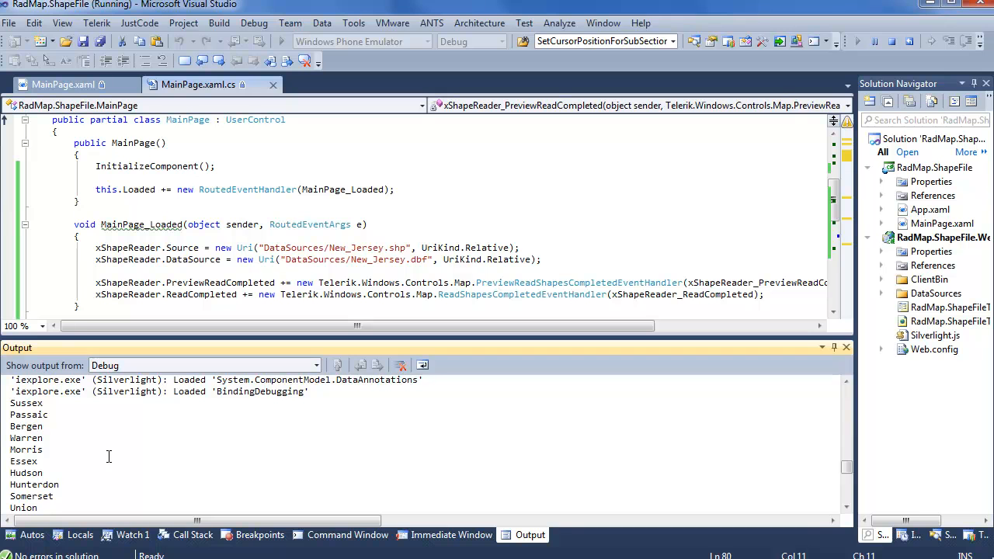
{"action": "left_click", "coordinate": [401, 365]}
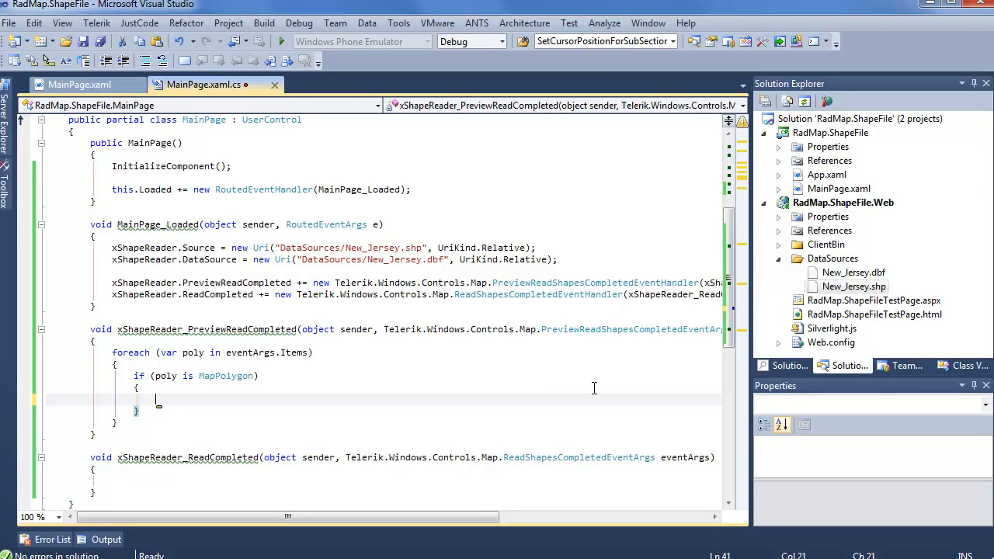
{"action": "mouse_move", "coordinate": [587, 389]}
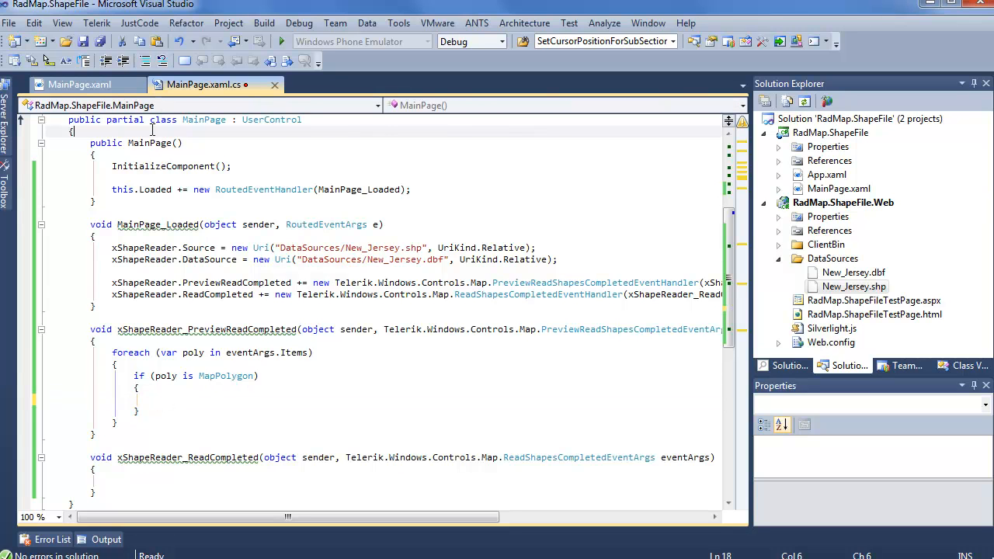
Step: Declare public List<Location> locations = new List<Location>(); on MainPage
{"action": "type", "text": "public List<Location>"}
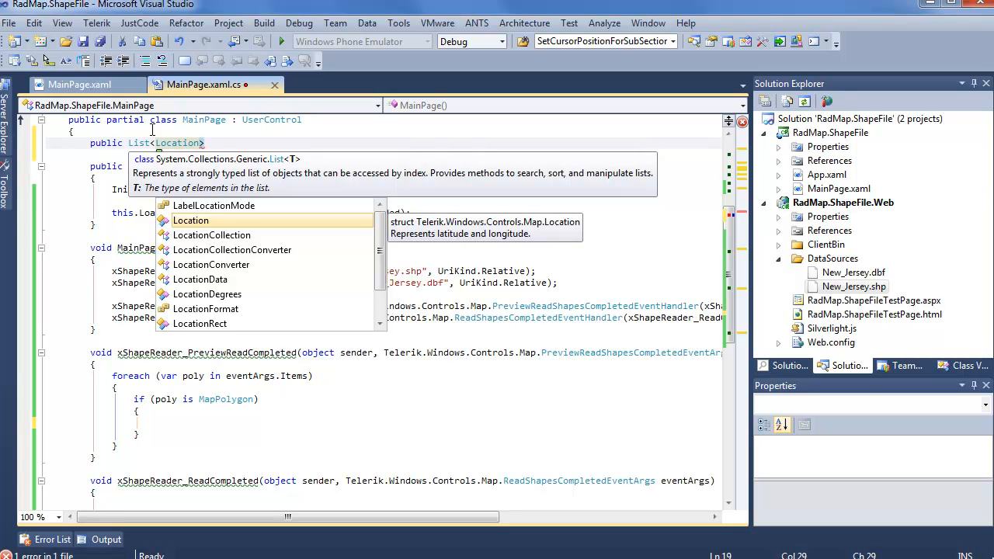
{"action": "key", "text": "Escape"}
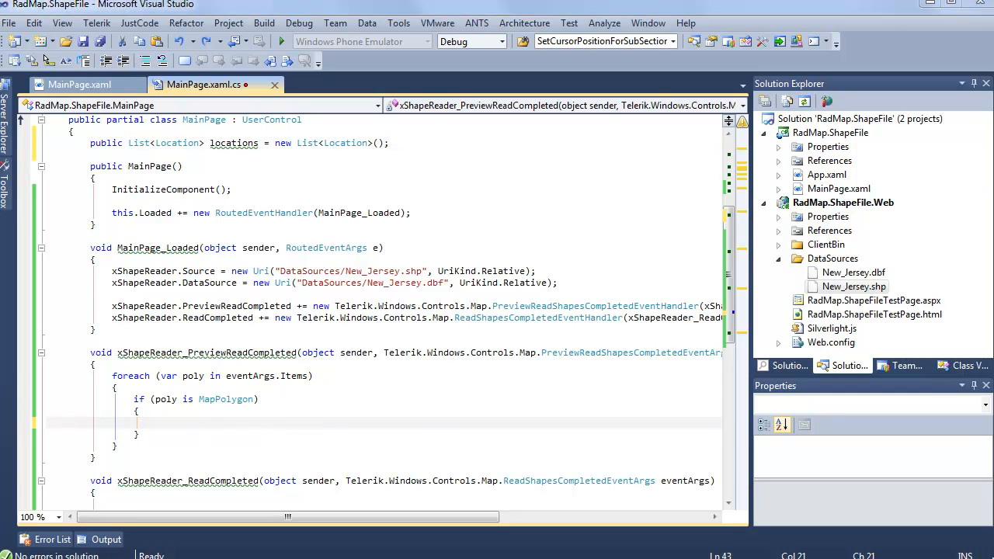
Step: Read Location.Latitude and Longitude from ExtendedData as doubles and add new Location(lat, lon) to locations
{"action": "left_click", "coordinate": [158, 422]}
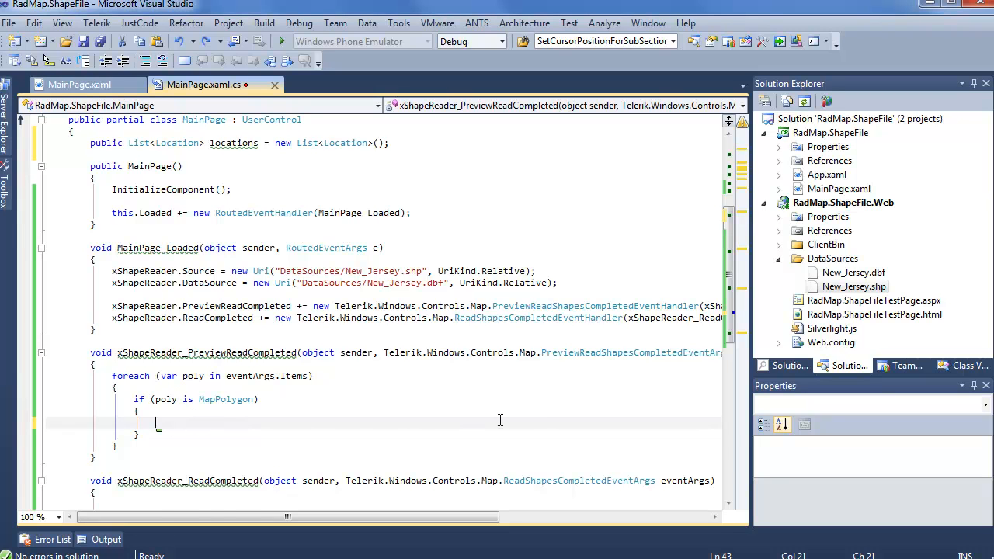
{"action": "type", "text": "double lat = Convert.ToDouble((poly as MapPolygon).ExtendedData.GetValue(\"Location.Latitude\"));"}
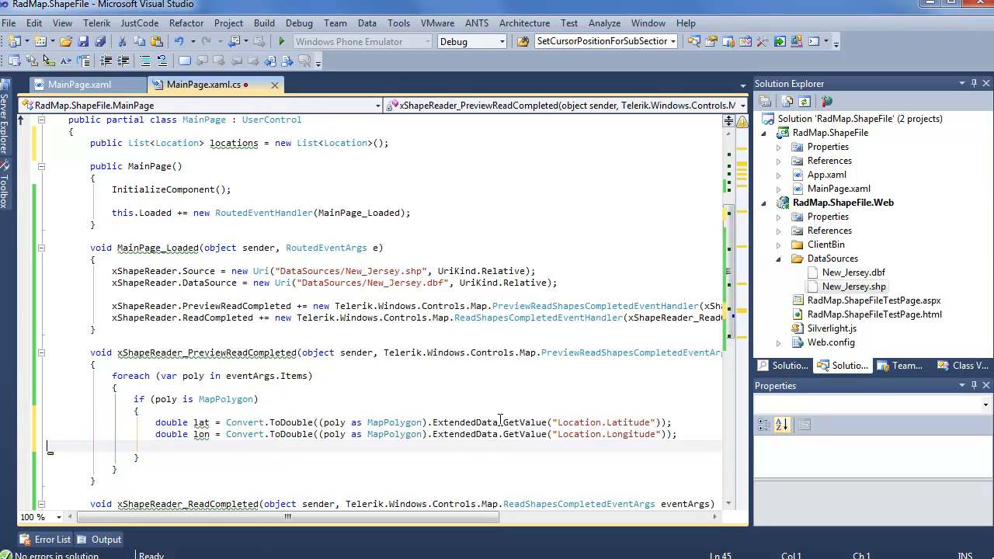
{"action": "mouse_move", "coordinate": [347, 412]}
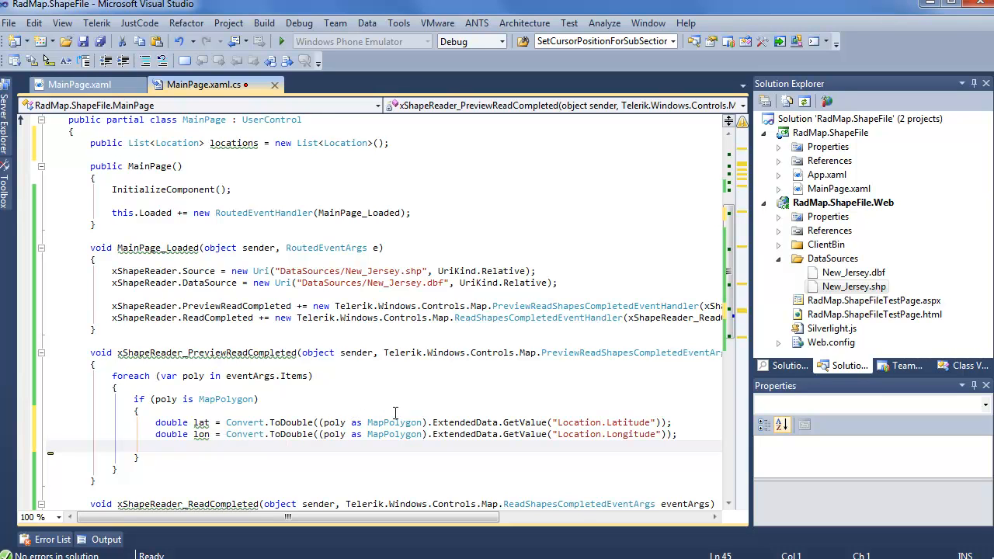
{"action": "mouse_move", "coordinate": [509, 422]}
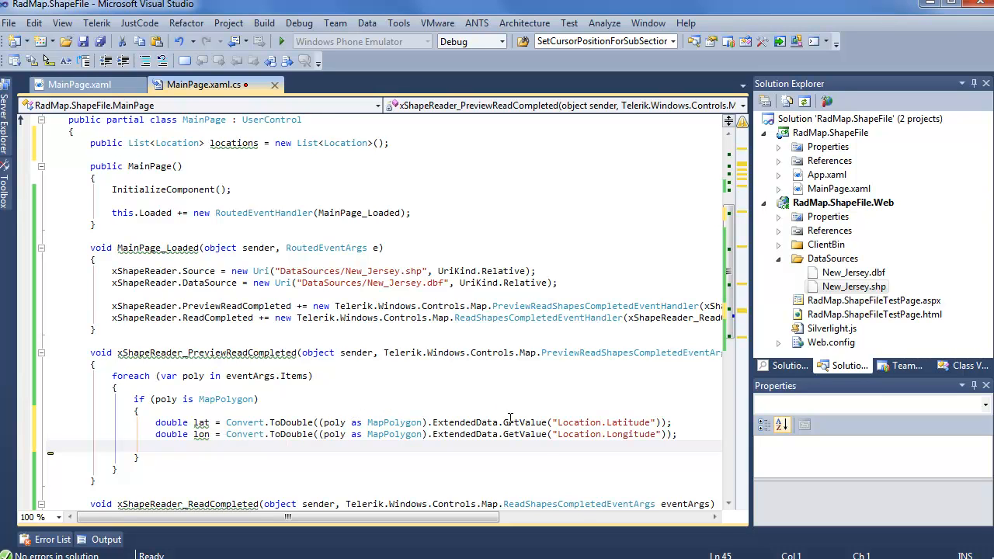
{"action": "mouse_move", "coordinate": [538, 365]}
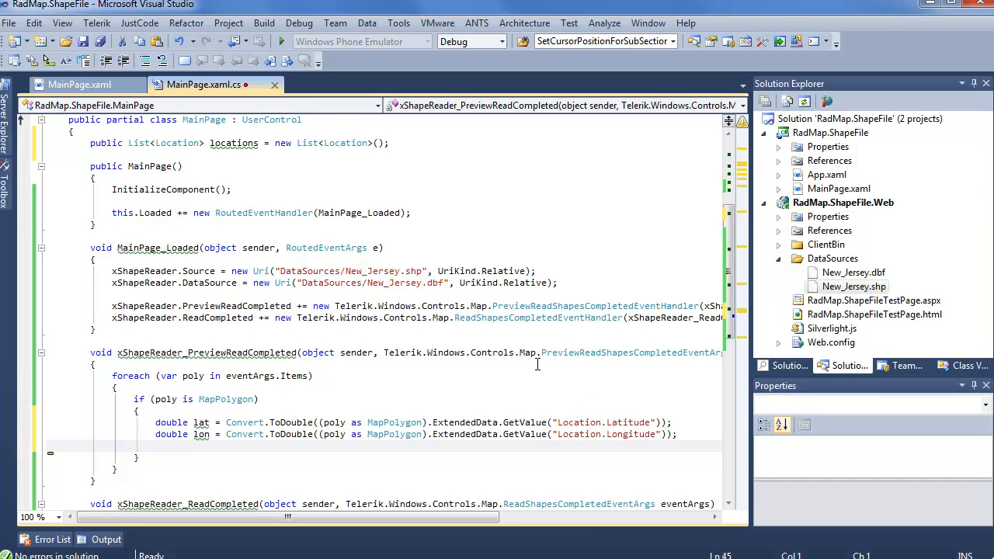
{"action": "mouse_move", "coordinate": [634, 452]}
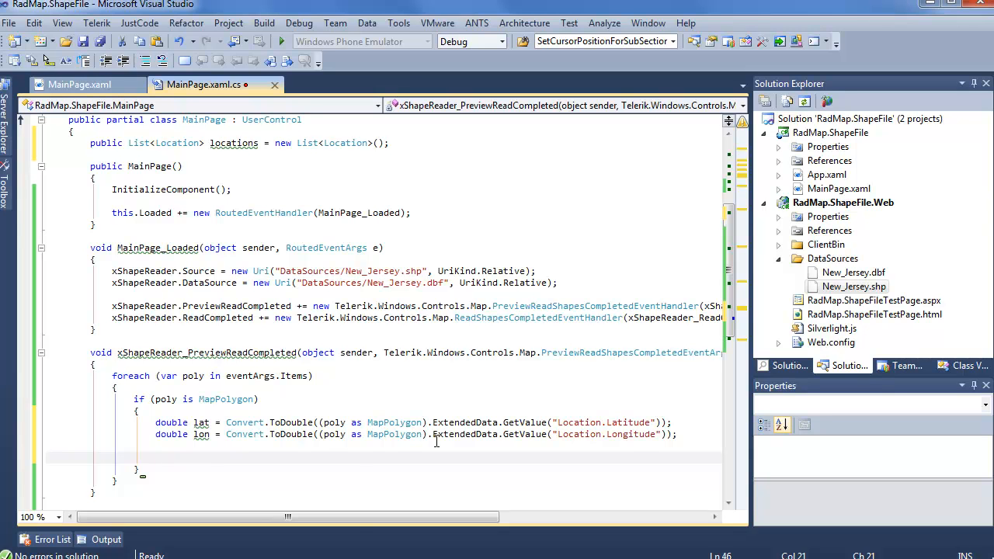
{"action": "type", "text": "locations."}
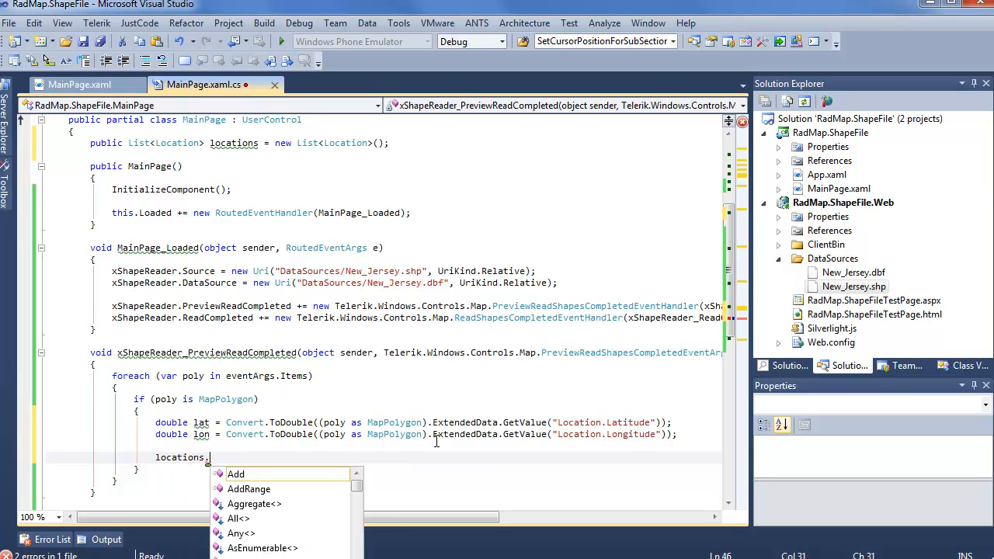
{"action": "type", "text": "Add(new Location(lat, lon));"}
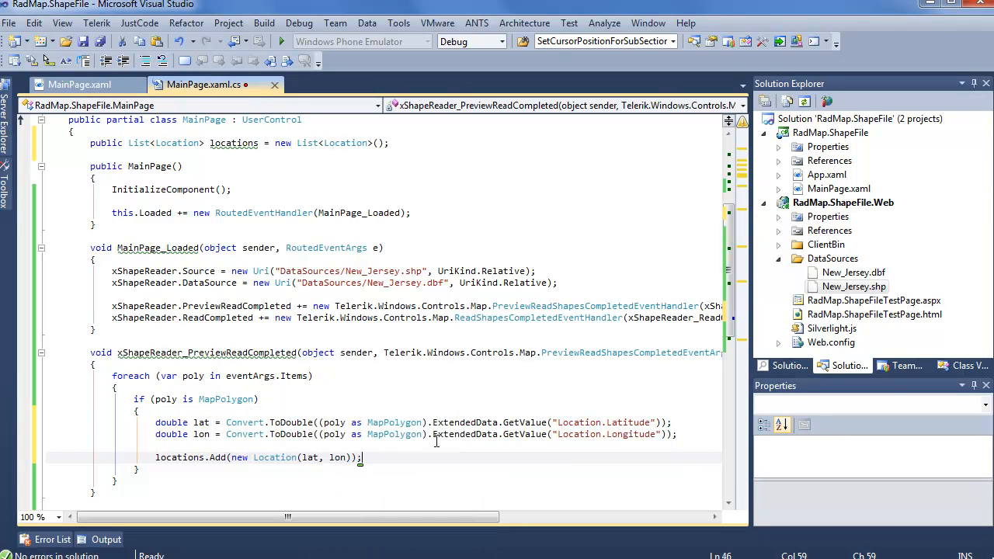
{"action": "mouse_move", "coordinate": [464, 371]}
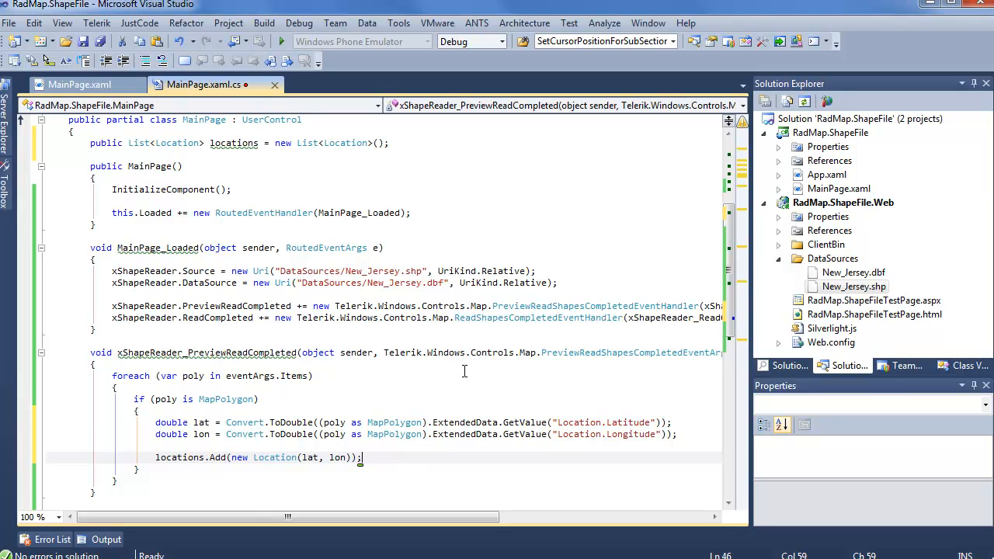
{"action": "mouse_move", "coordinate": [467, 373]}
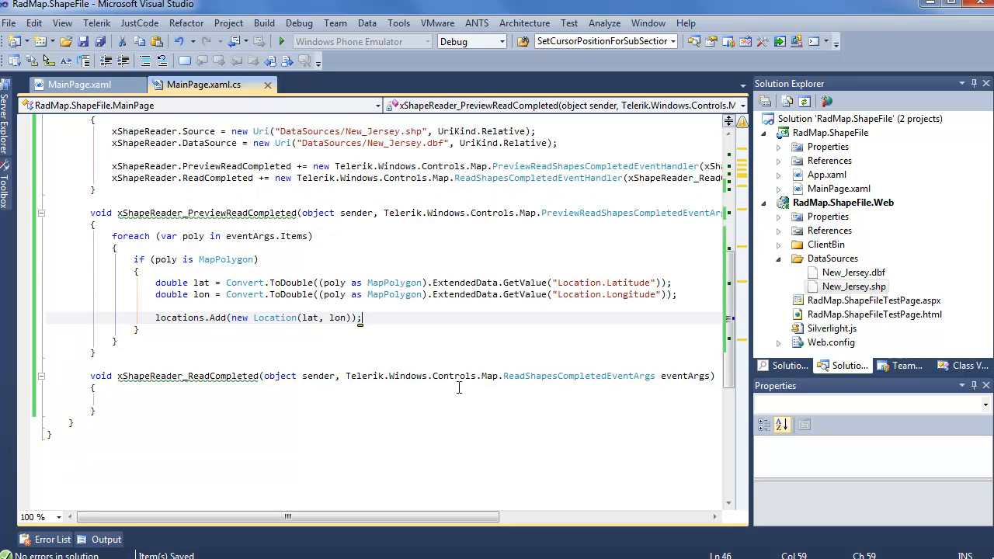
Step: In ReadCompleted, loop over locations creating a MapEllipse at each location with Width and Height 5
{"action": "left_click", "coordinate": [272, 399]}
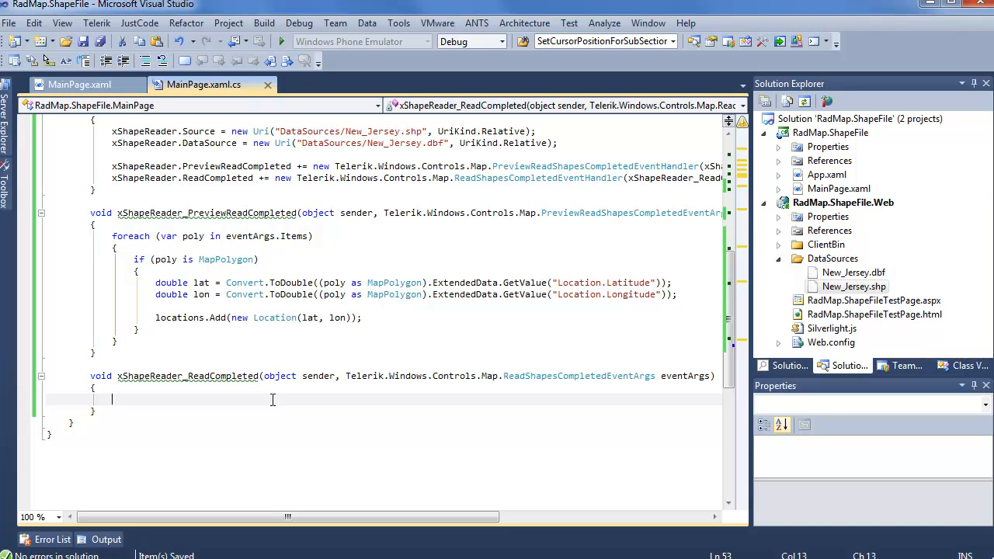
{"action": "type", "text": "foreach("}
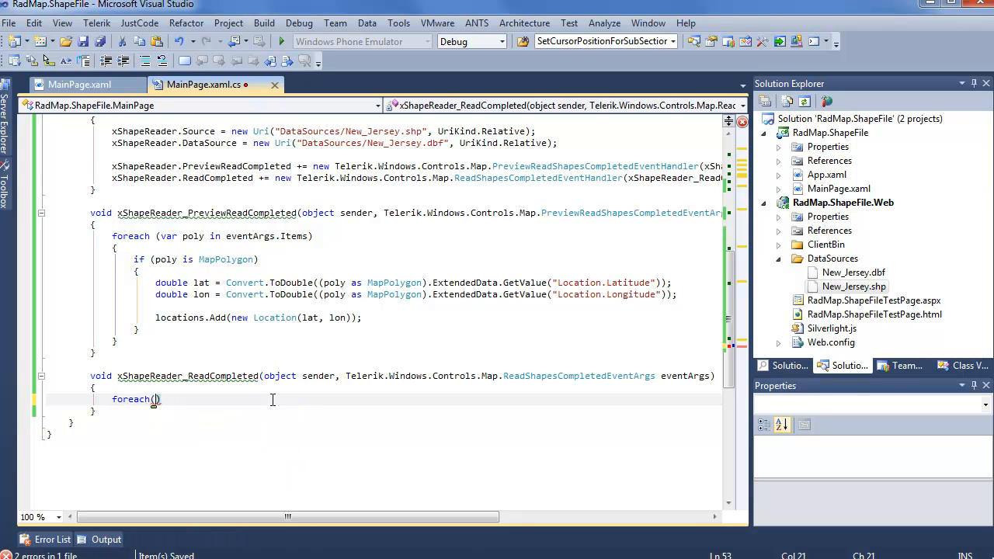
{"action": "type", "text": "Location lo in locations"}
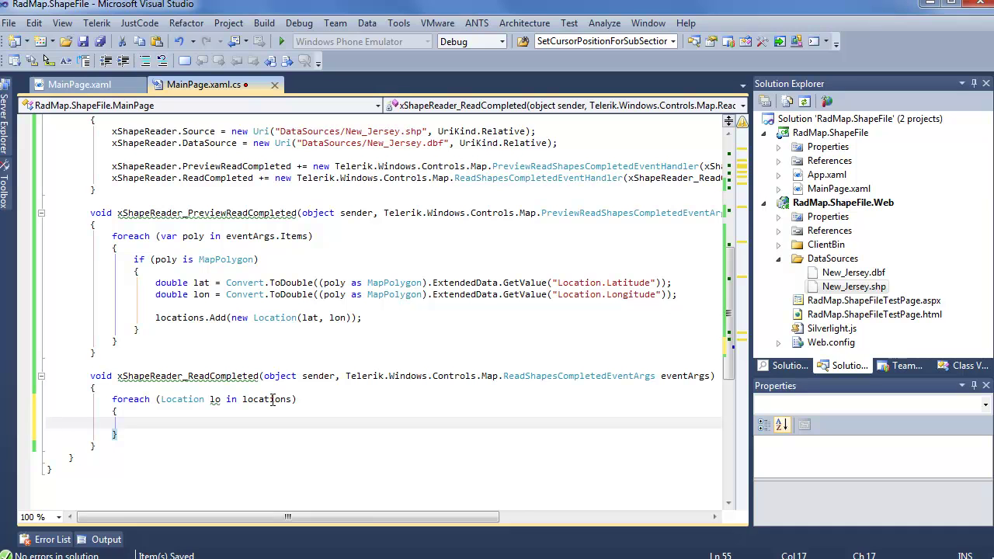
{"action": "type", "text": "MapEllipse me"}
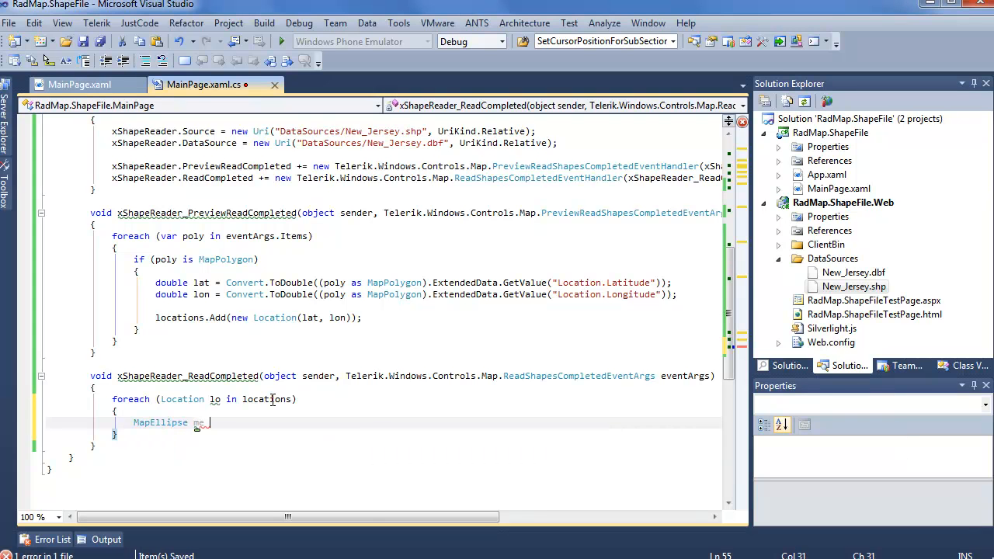
{"action": "type", "text": "= new MapEllipse();"}
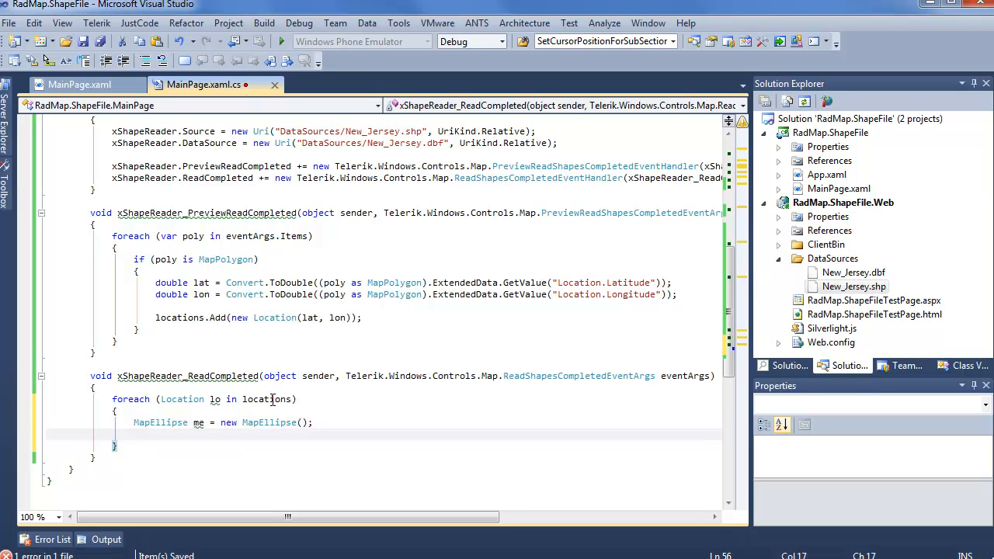
{"action": "type", "text": "me.location = lo;"}
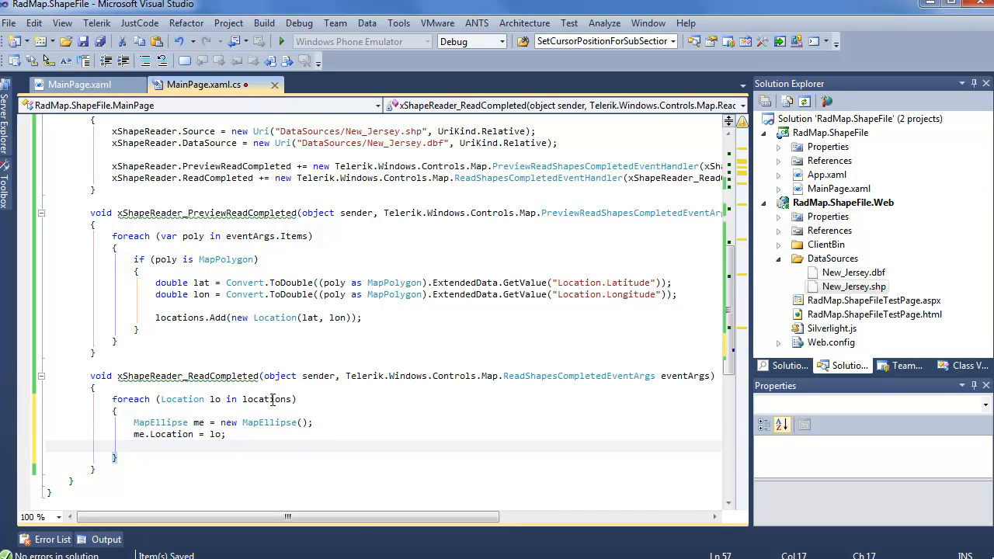
{"action": "type", "text": "me.wi"}
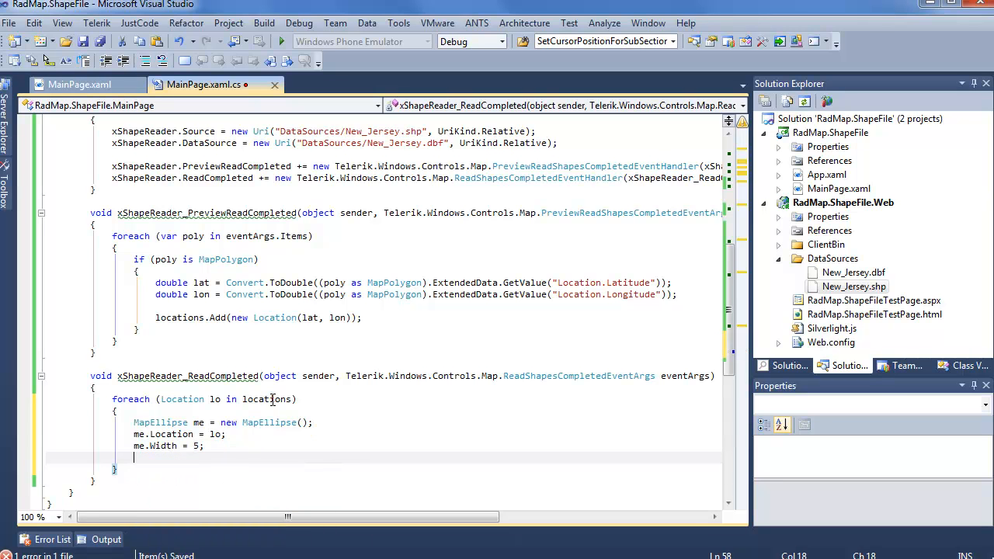
{"action": "type", "text": "me.Height ="}
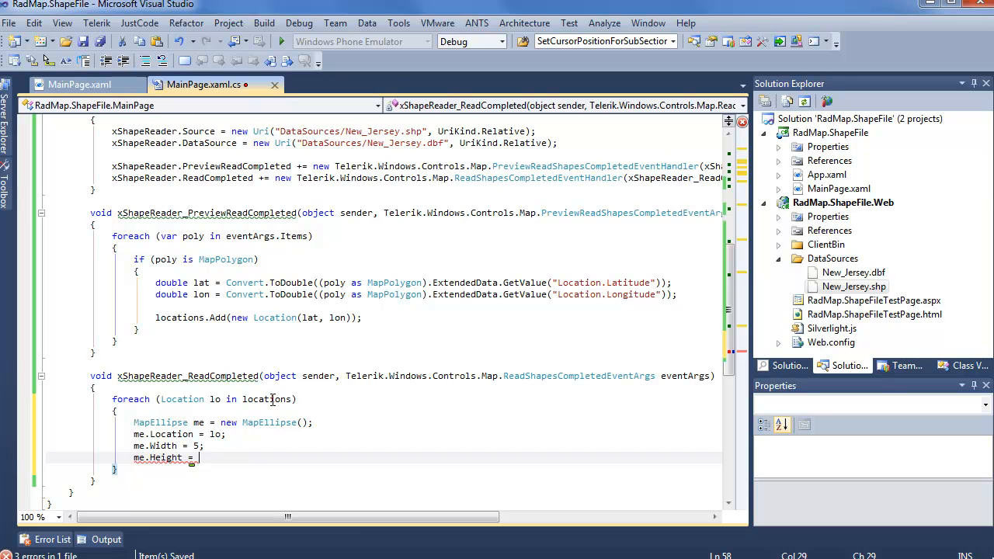
Step: Give each ellipse a Brown SolidColorBrush fill and Yellow stroke, then add it to xInfo.Items
{"action": "type", "text": "me.f"}
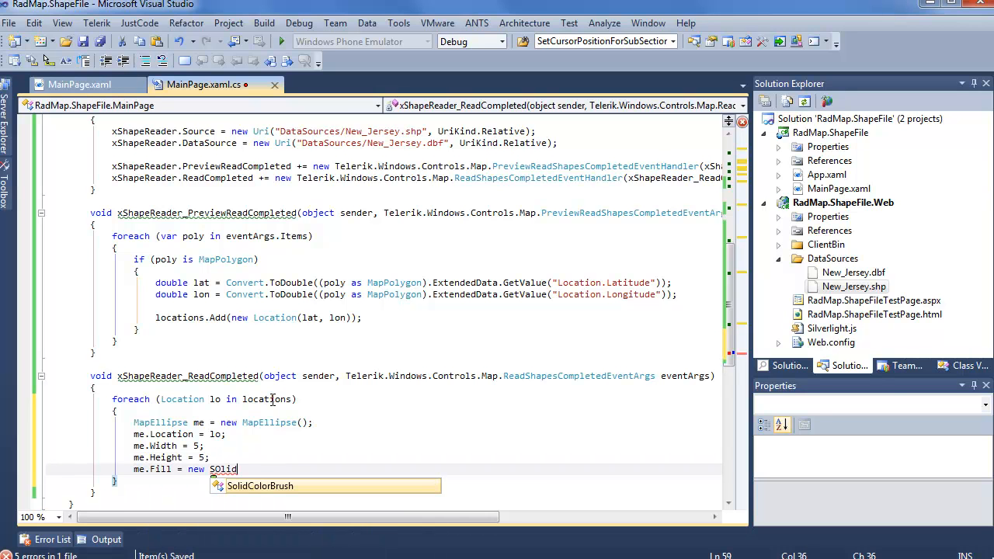
{"action": "type", "text": "ColorBrush(Colors"}
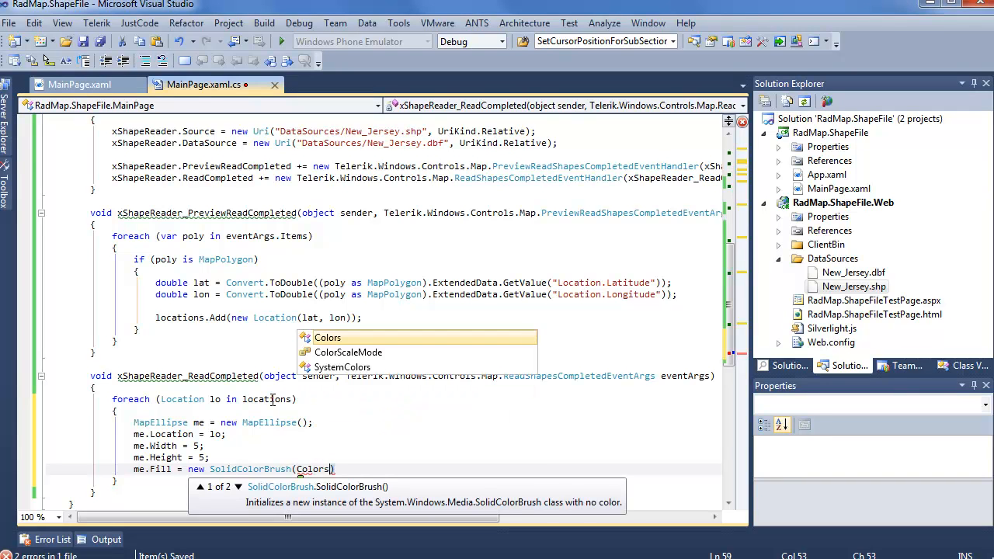
{"action": "type", "text": ".Brown"}
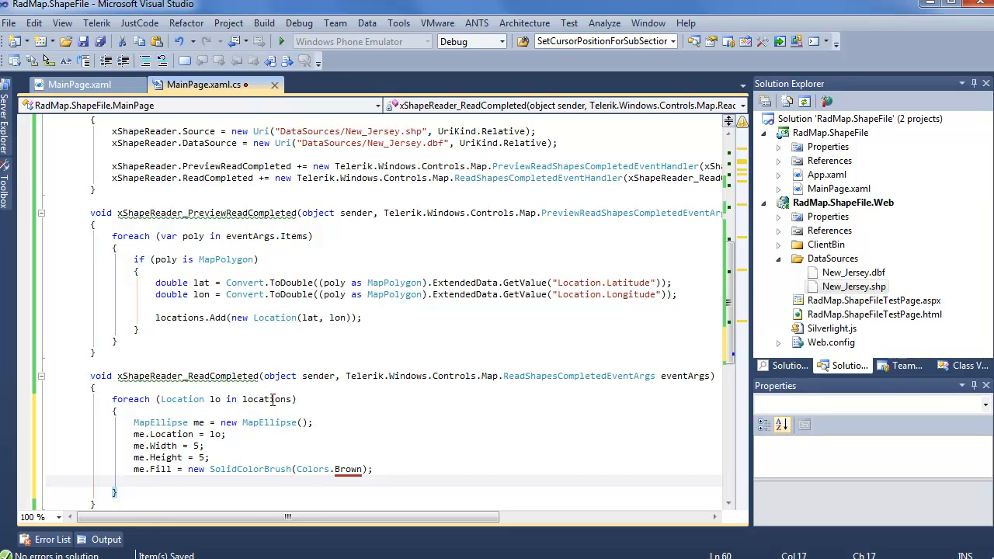
{"action": "type", "text": "me.Stroke = new SolidColorBrush("}
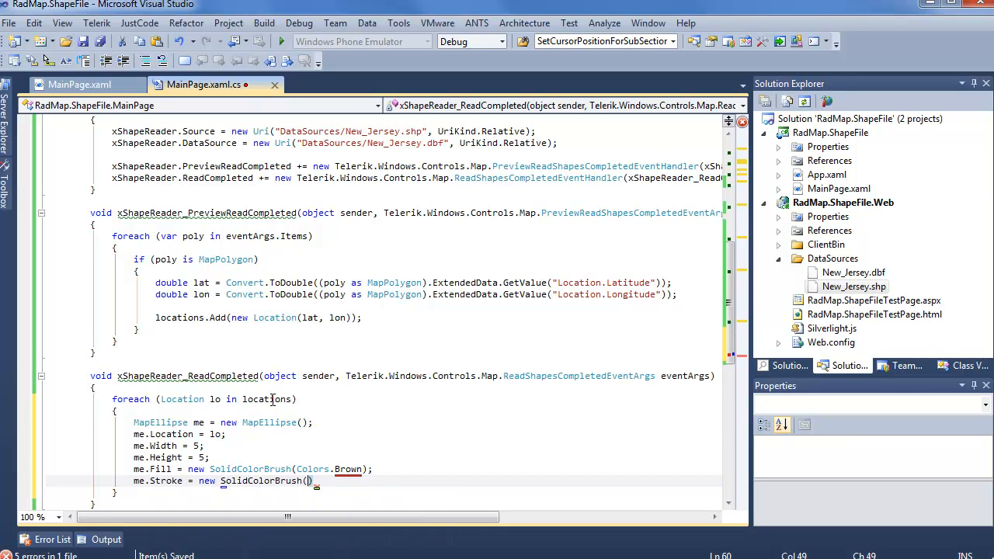
{"action": "type", "text": "("}
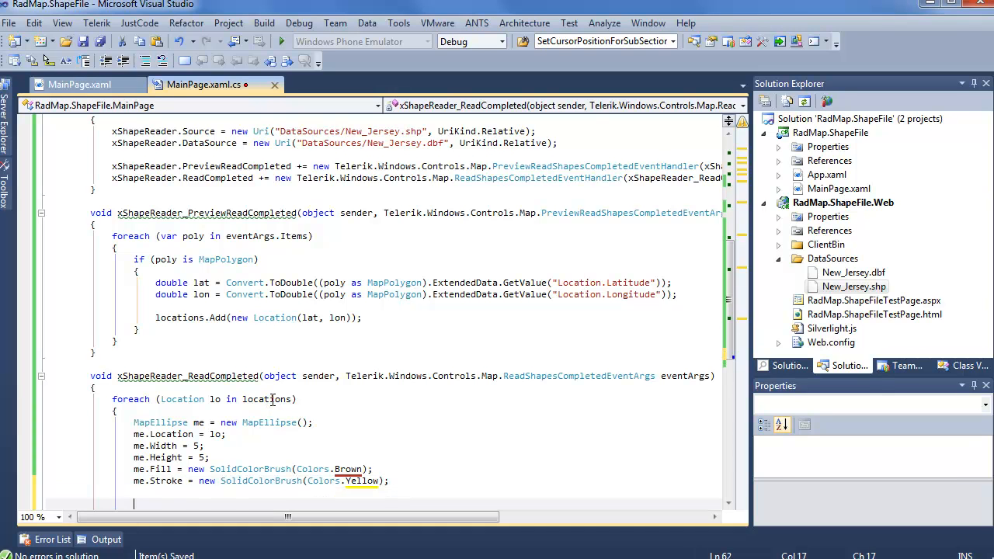
{"action": "type", "text": "x"}
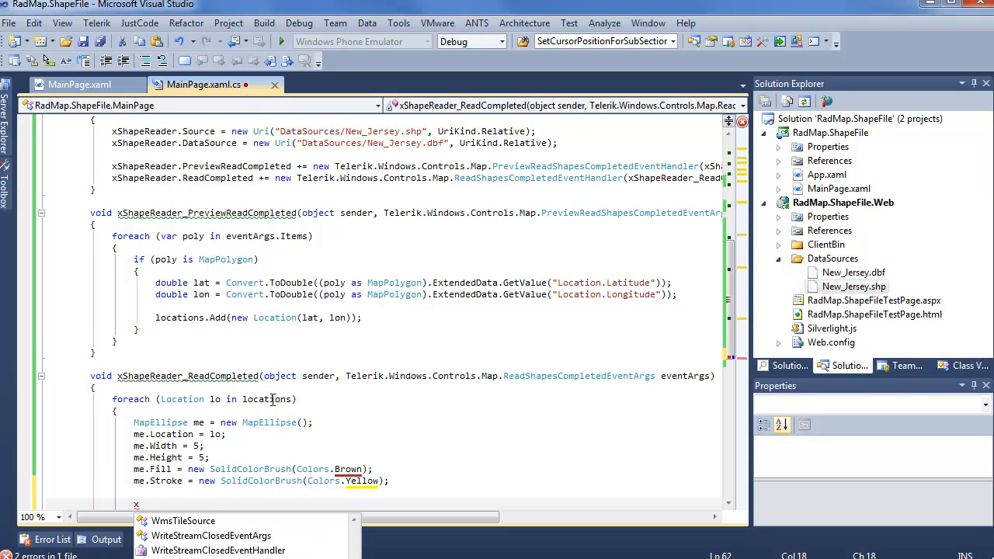
{"action": "type", "text": "xInfo.Items.ad"}
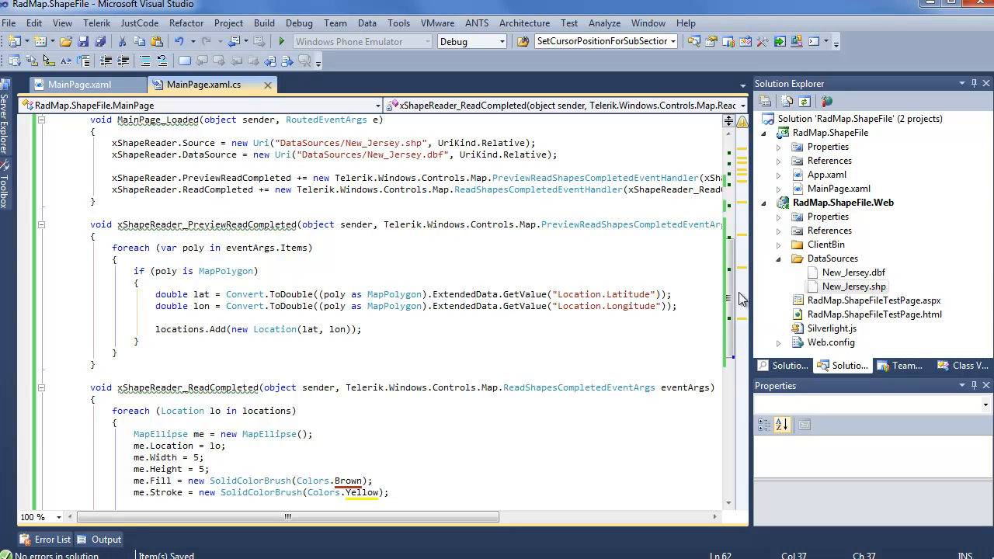
{"action": "scroll", "scroll_direction": "down", "scroll_amount": 3}
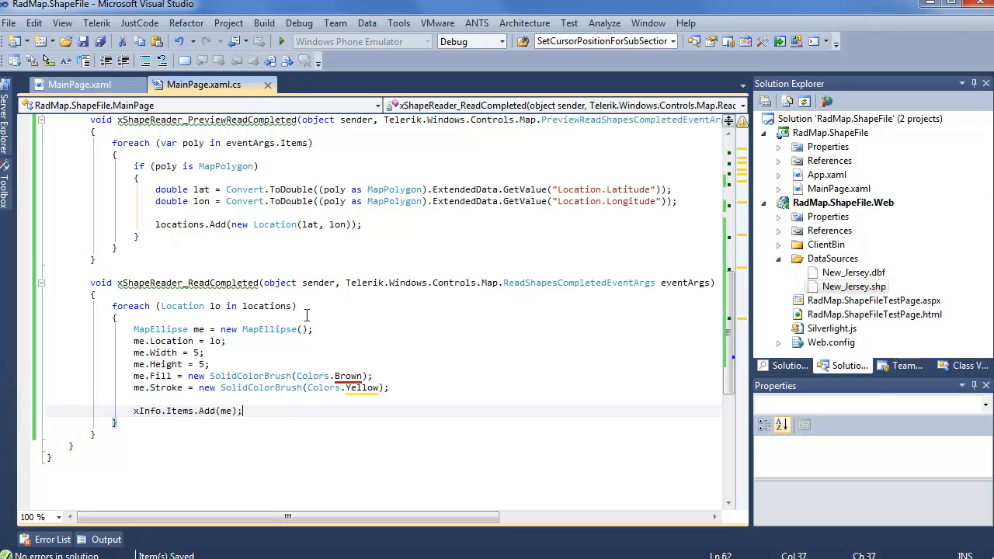
{"action": "mouse_move", "coordinate": [283, 42]}
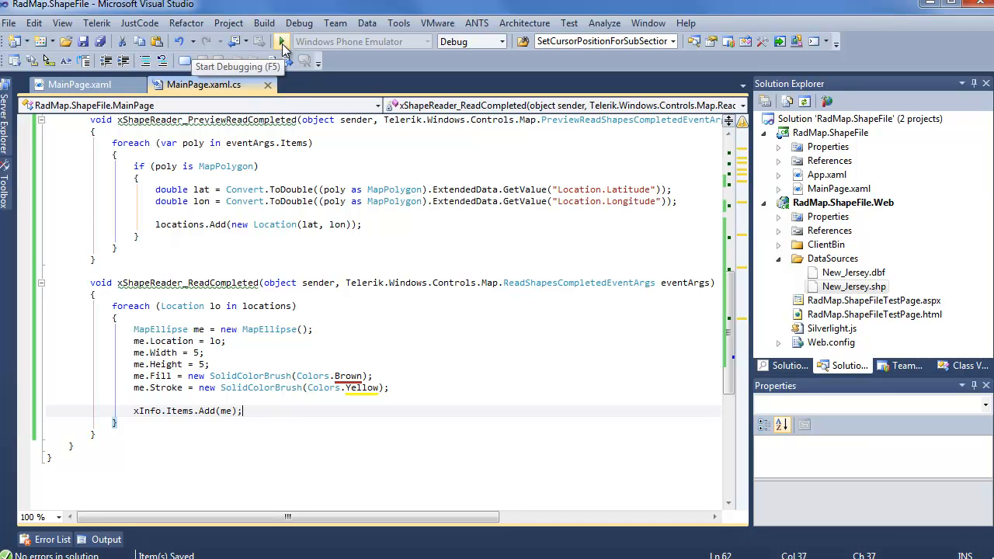
Step: Start debugging to show the New Jersey map with a marker at each county location
{"action": "left_click", "coordinate": [281, 40]}
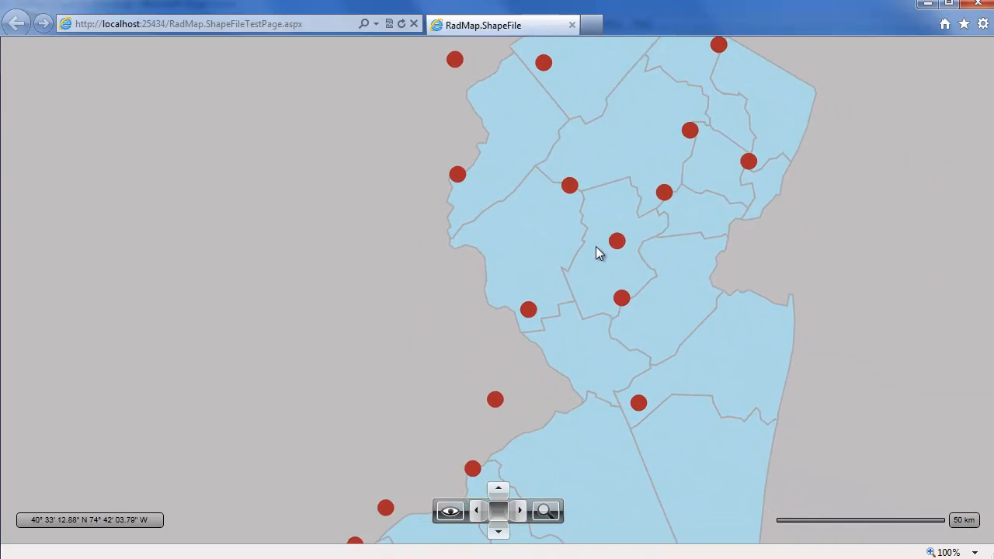
{"action": "mouse_move", "coordinate": [612, 298]}
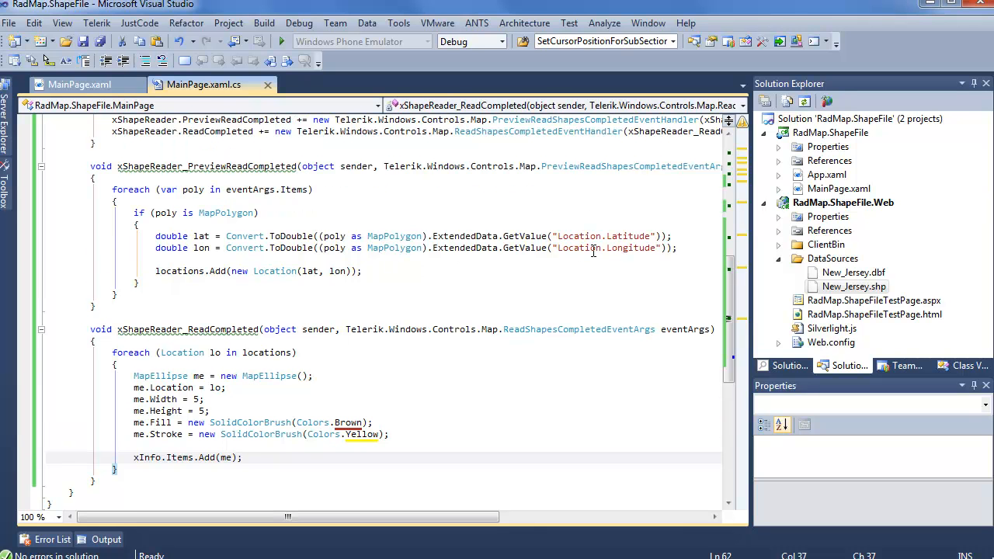
Step: Compute lat2 and lon2 as the averages of Points.Min/Max Latitude and Longitude and use new Location(lat2, lon2)
{"action": "left_click_drag", "start_coordinate": [155, 236], "coordinate": [677, 247]}
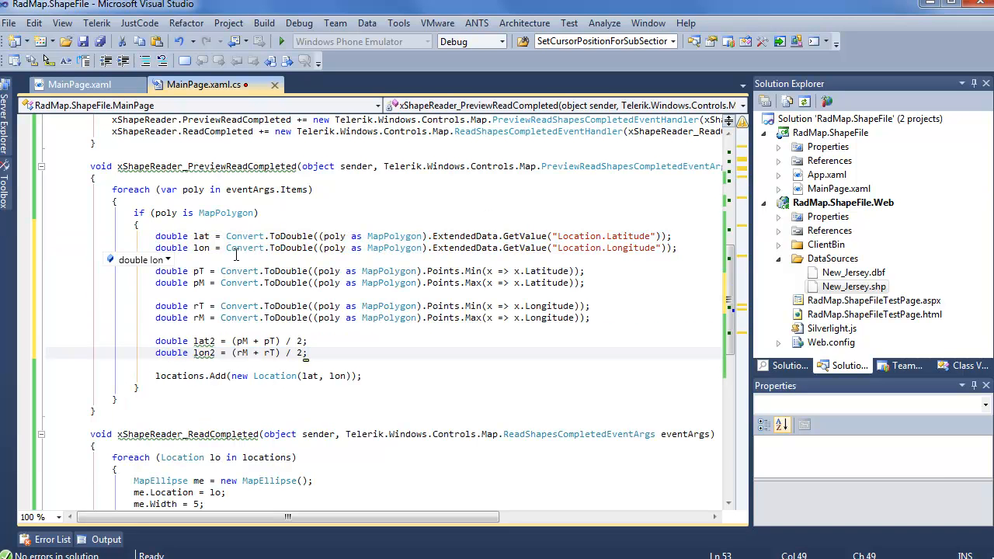
{"action": "mouse_move", "coordinate": [469, 261]}
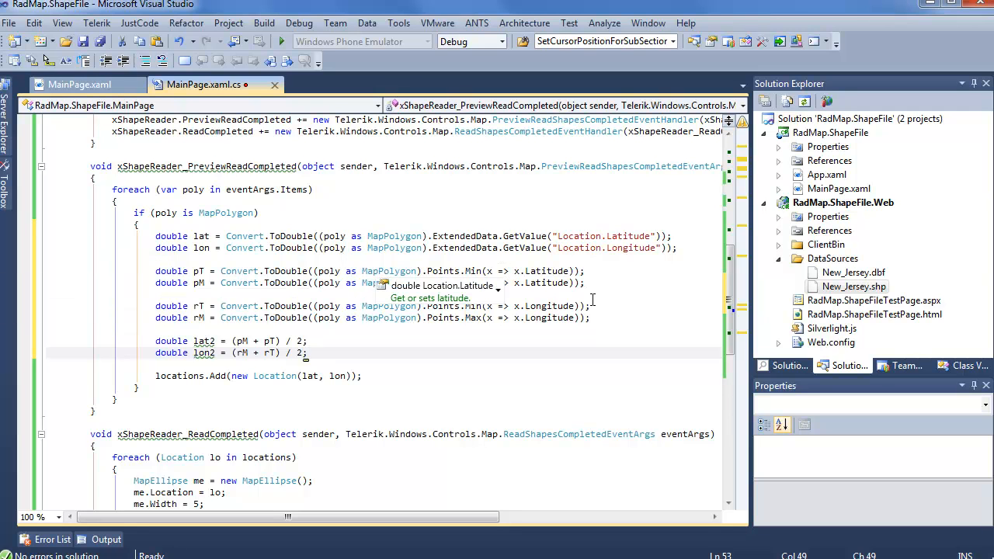
{"action": "mouse_move", "coordinate": [646, 291]}
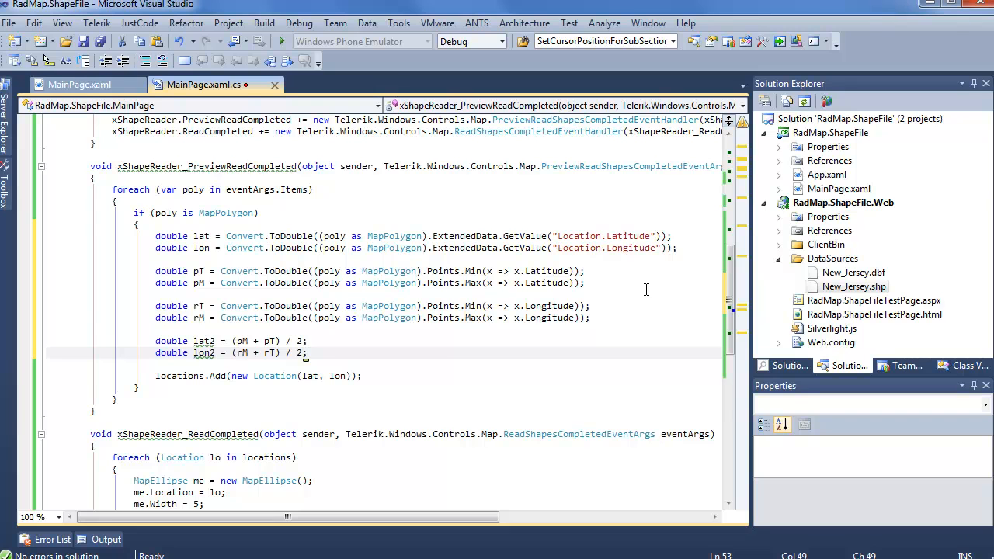
{"action": "mouse_move", "coordinate": [443, 270]}
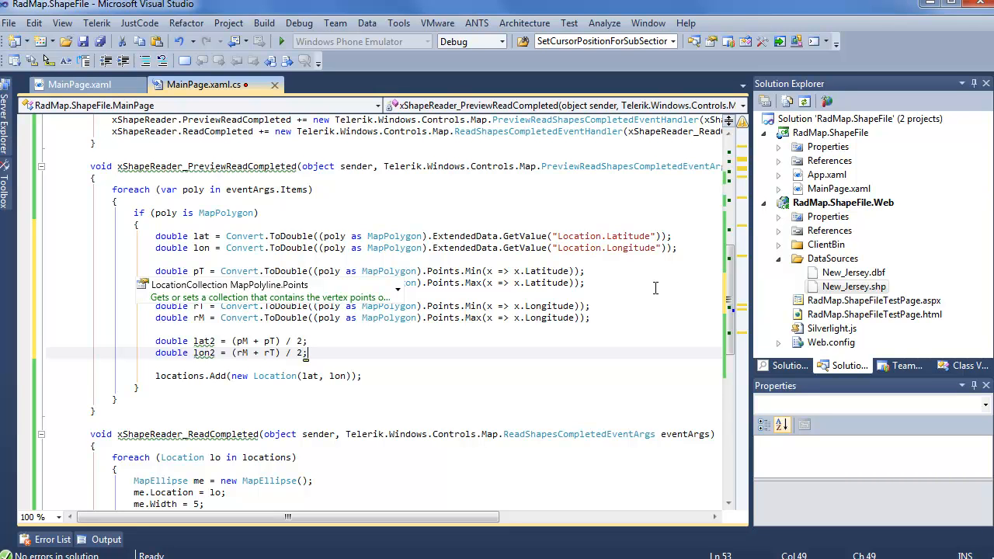
{"action": "mouse_move", "coordinate": [604, 279]}
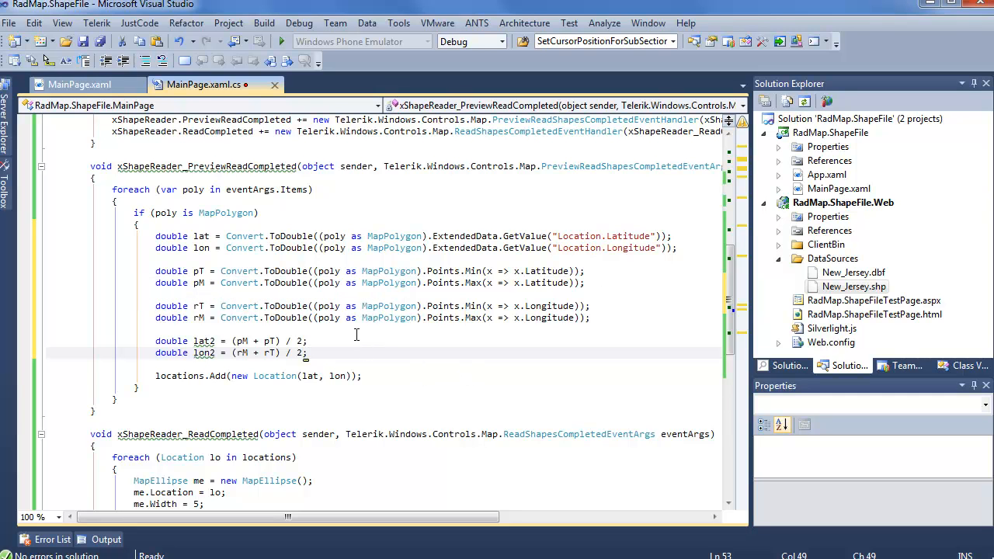
{"action": "mouse_move", "coordinate": [342, 353]}
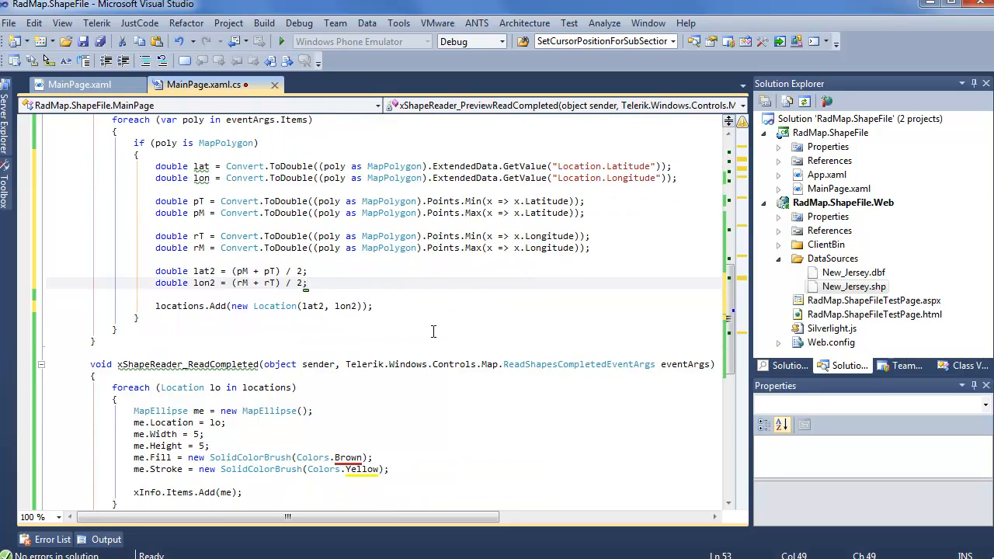
{"action": "scroll", "scroll_direction": "down", "scroll_amount": 3}
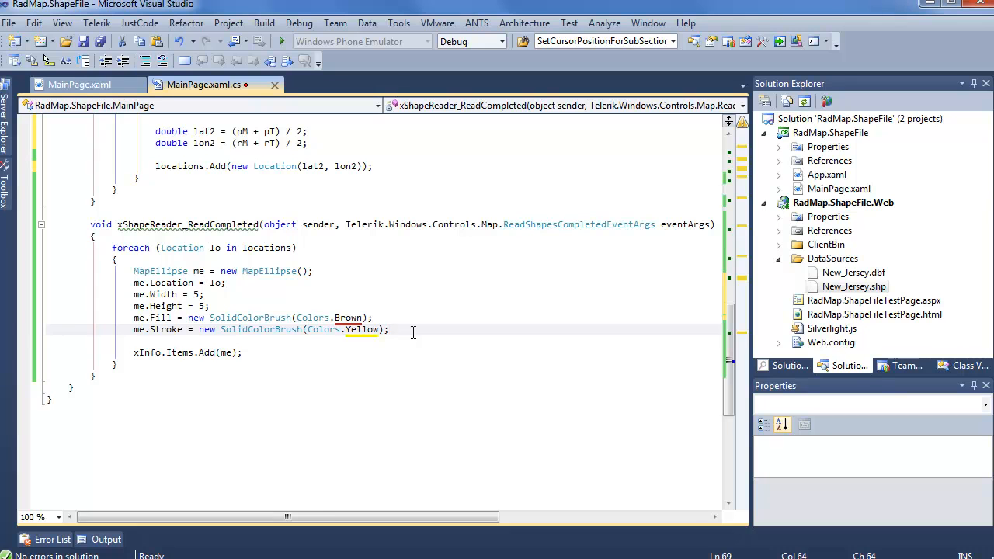
Step: Add me.Tag = lo.Latitude.ToString() + ": " + lo.Longitude.ToString(); in xShapeReader_ReadCompleted
{"action": "type", "text": "me.t"}
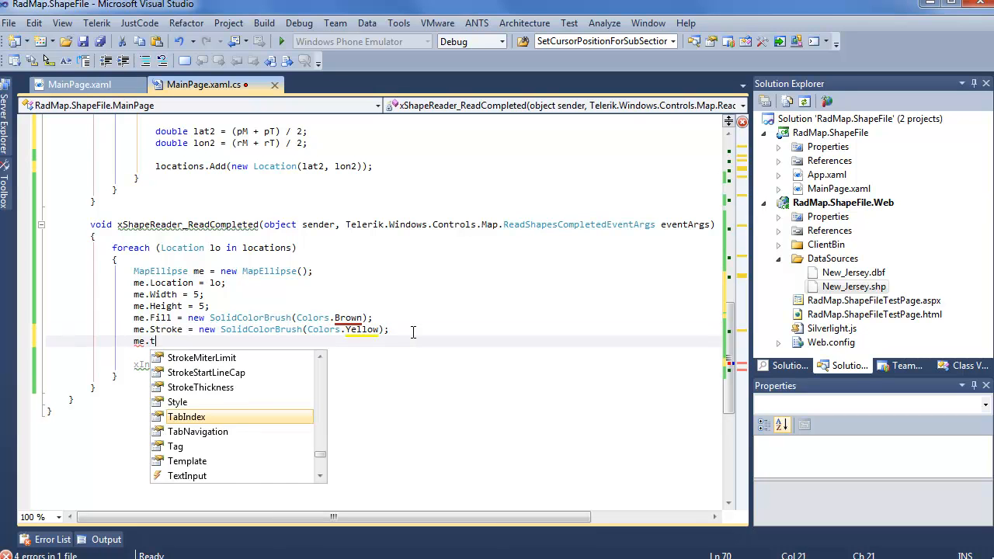
{"action": "type", "text": "ag ="}
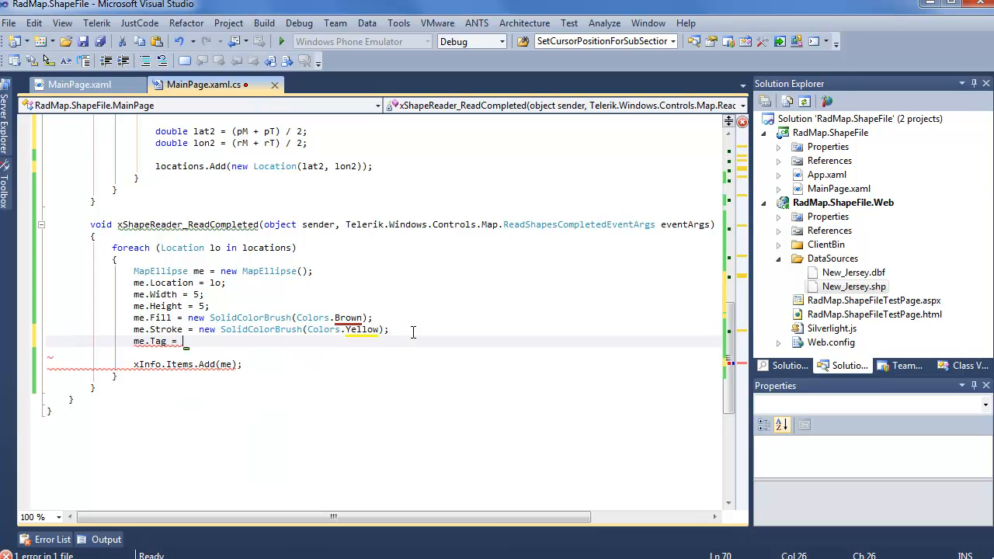
{"action": "type", "text": "lo."}
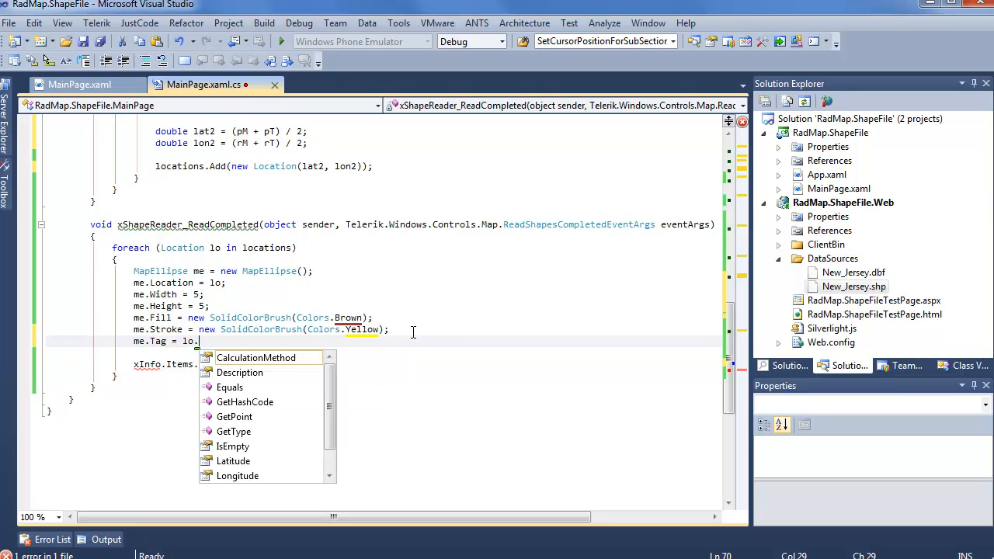
{"action": "type", "text": "Latitude.t"}
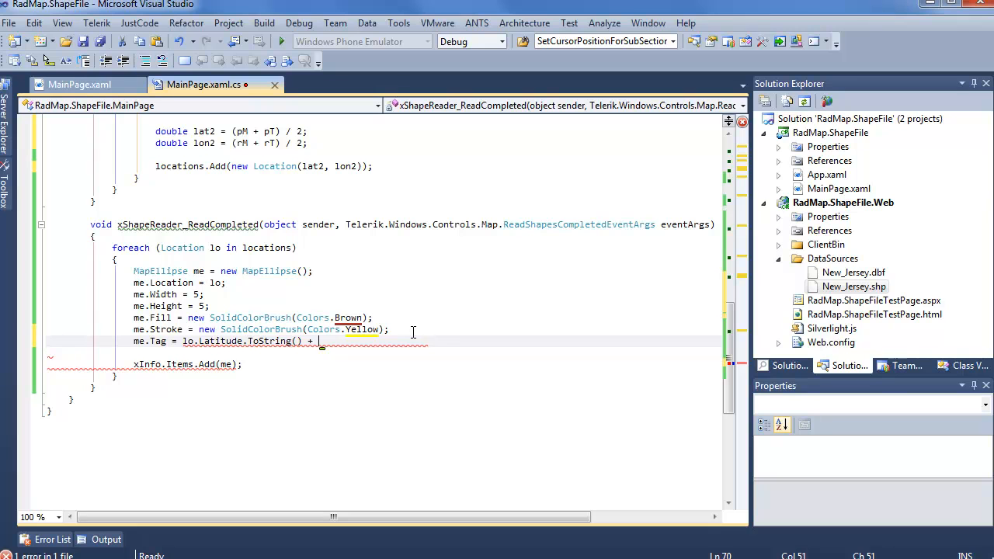
{"action": "type", "text": "\": \" +"}
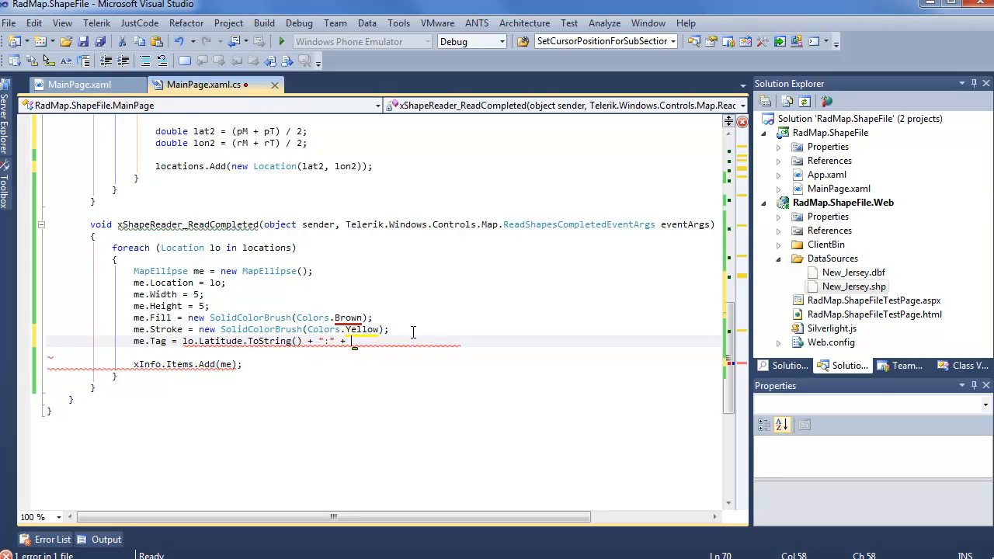
{"action": "type", "text": "lo.Longitude.ToString"}
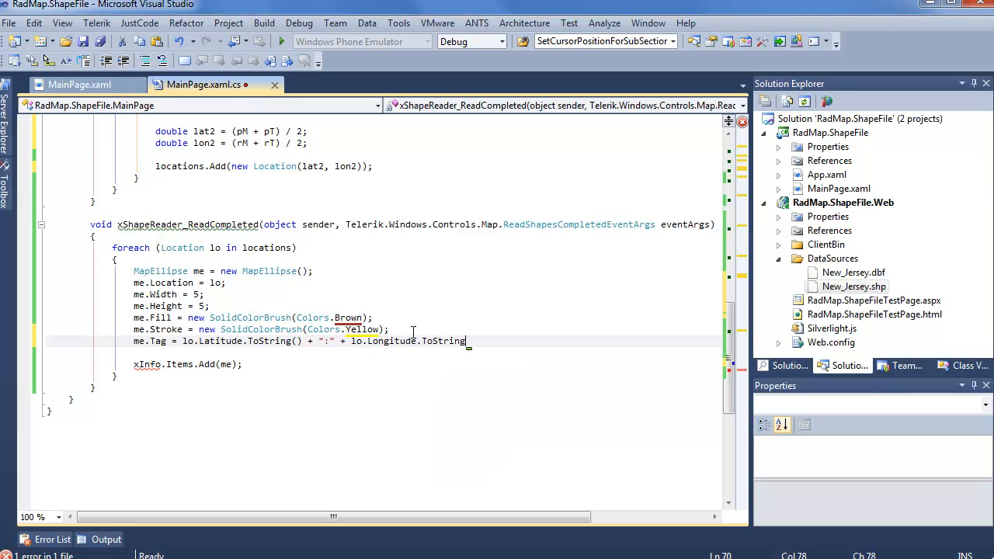
{"action": "type", "text": "();"}
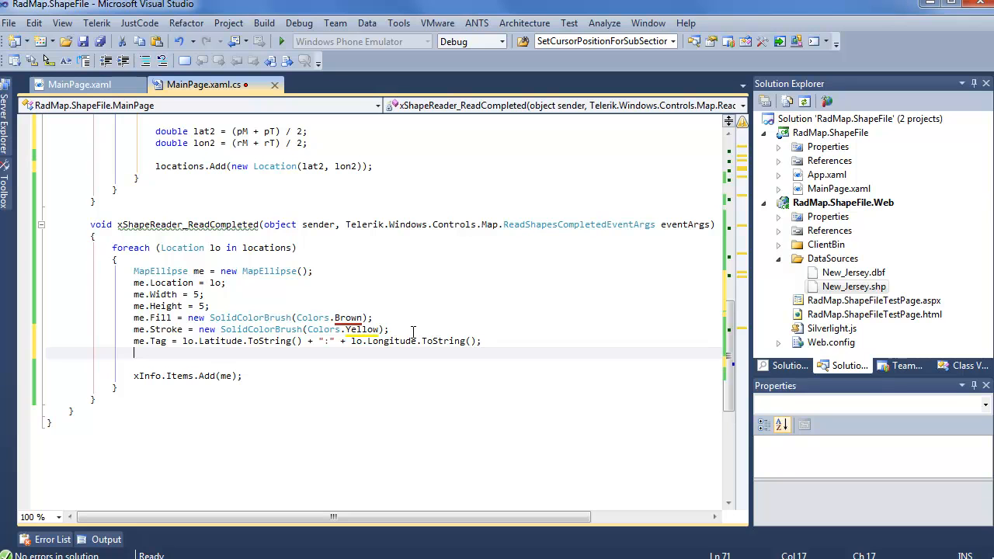
Step: Wire a me_MouseLeftButtonUp handler on the ellipse via IntelliSense
{"action": "type", "text": "me."}
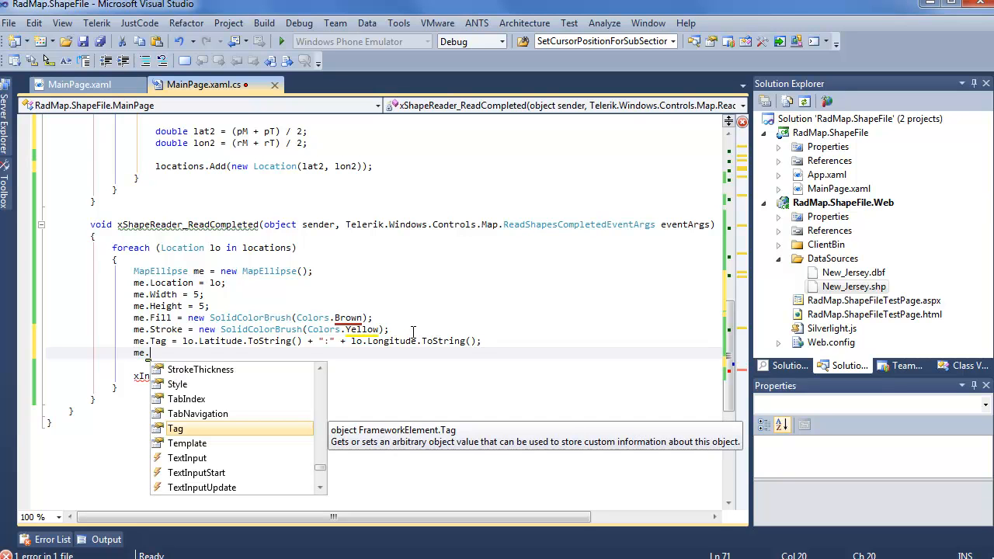
{"action": "type", "text": "mouse"}
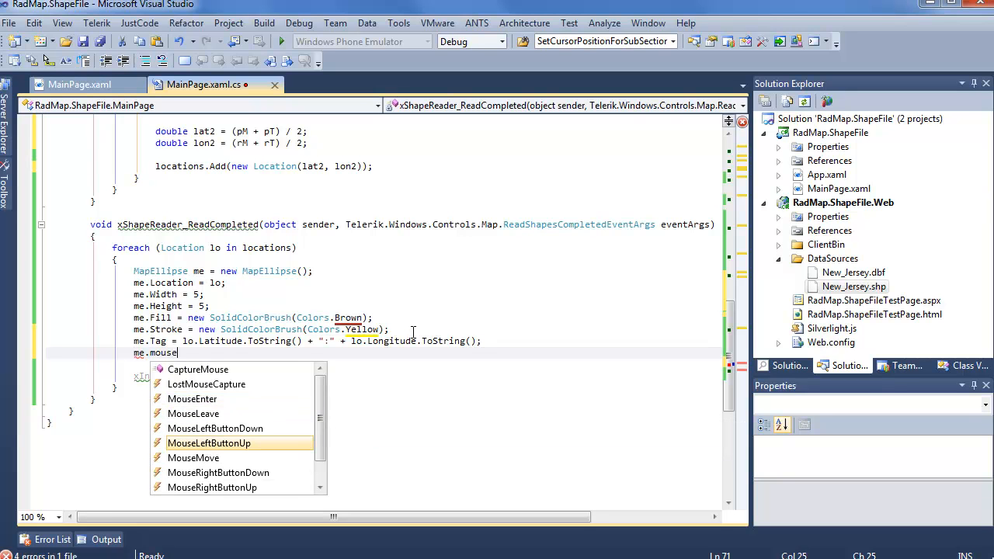
{"action": "key", "text": "Tab"}
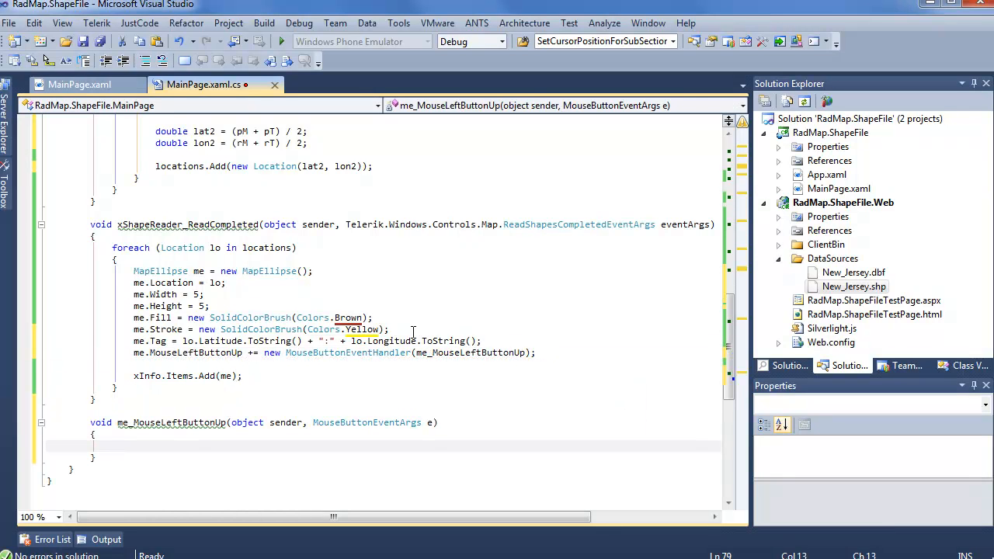
Step: Write MessageBox.Show((sender as MapEllipse).Tag.ToString()); inside me_MouseLeftButtonUp
{"action": "type", "text": "(sender as MapEllipse"}
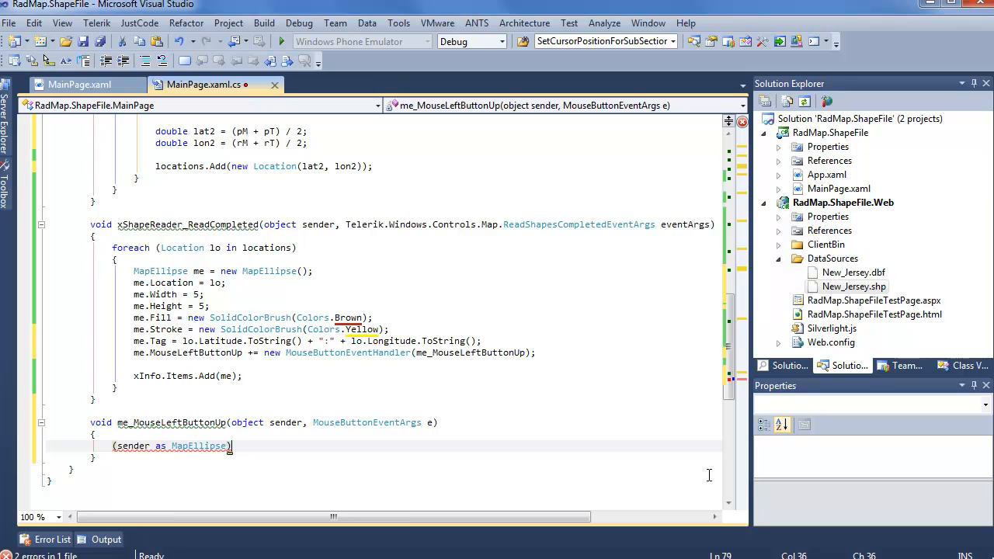
{"action": "type", "text": ".Tag.ToString("}
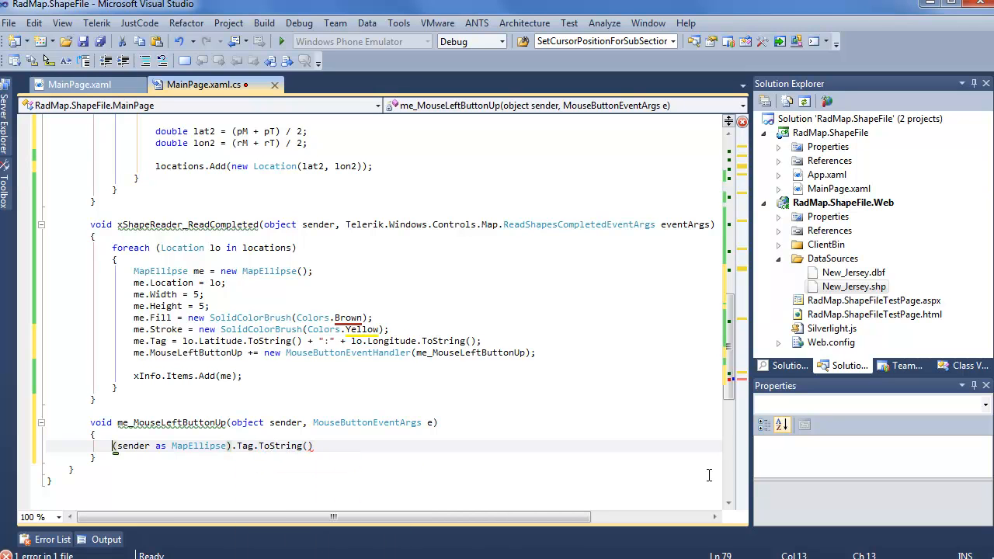
{"action": "type", "text": "MessageBox("}
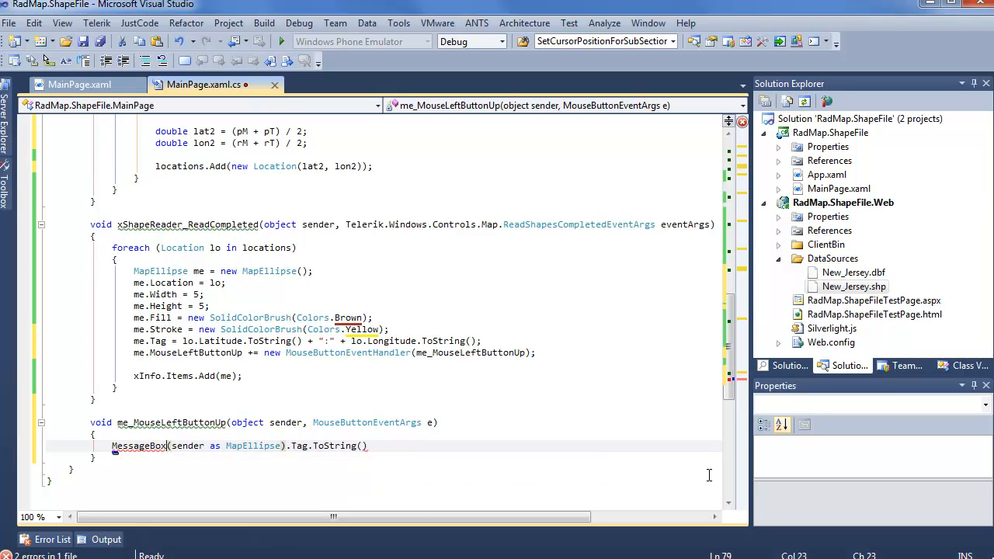
{"action": "type", "text": ".Show("}
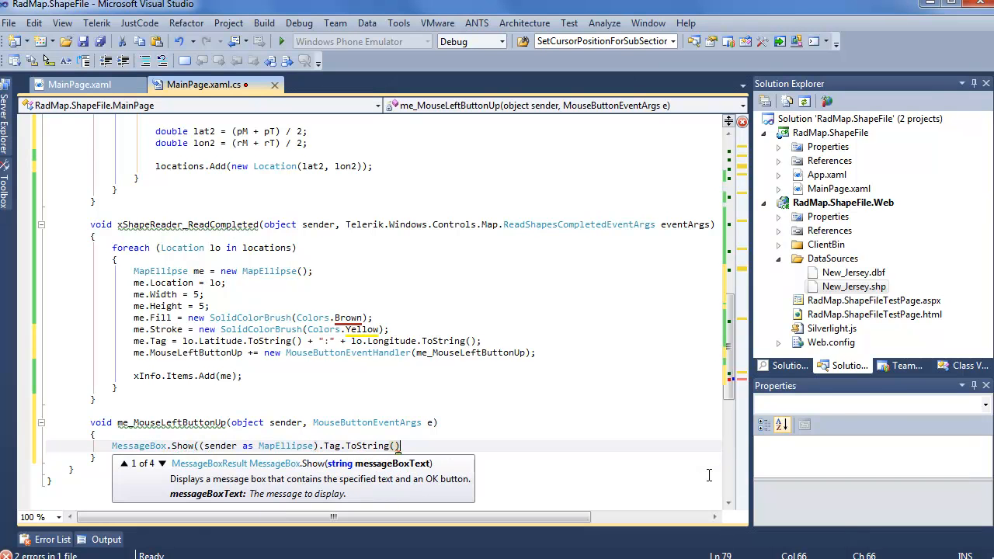
{"action": "type", "text": ");"}
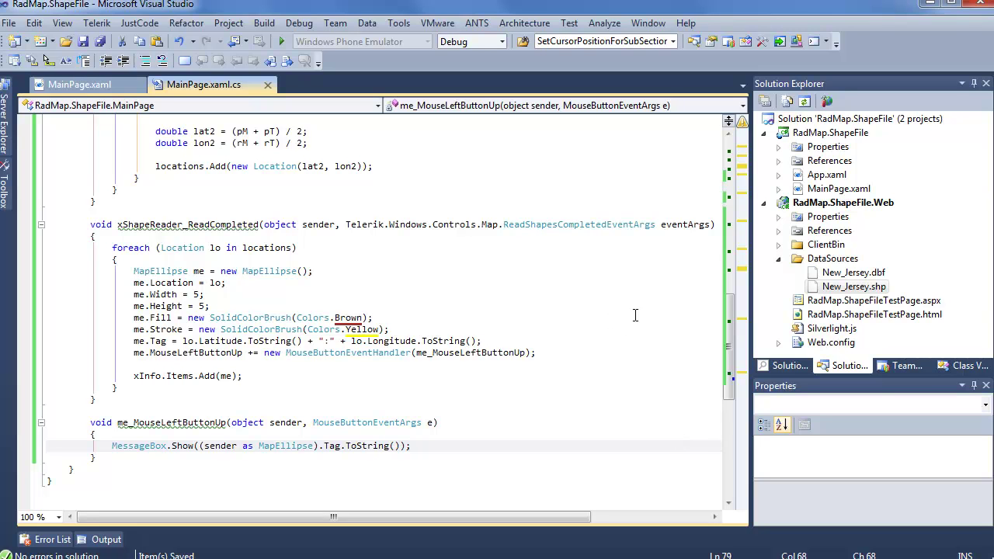
{"action": "mouse_move", "coordinate": [621, 333]}
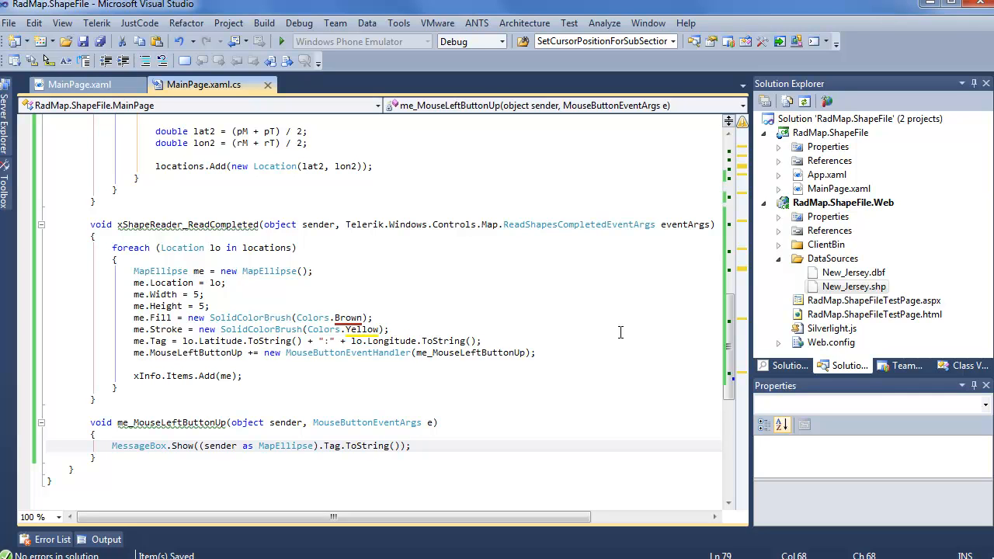
{"action": "mouse_move", "coordinate": [283, 40]}
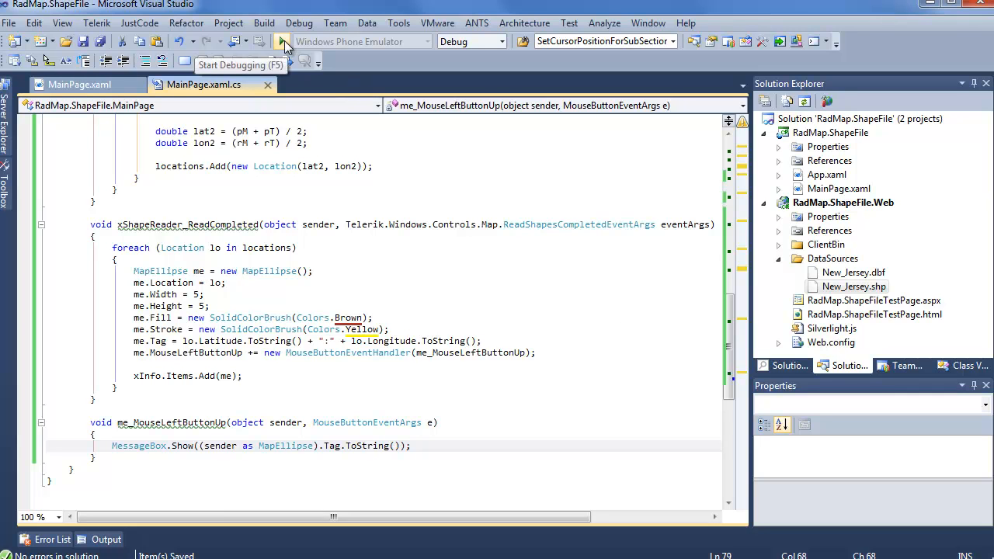
Step: Run the app, click the northernmost county's dot to see its latitude/longitude, then dismiss the message
{"action": "left_click", "coordinate": [286, 40]}
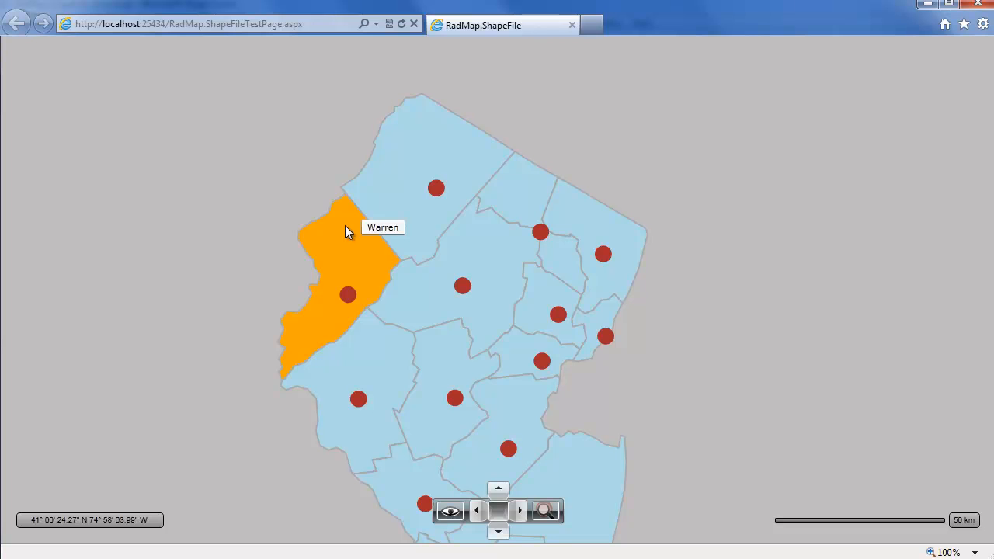
{"action": "mouse_move", "coordinate": [438, 189]}
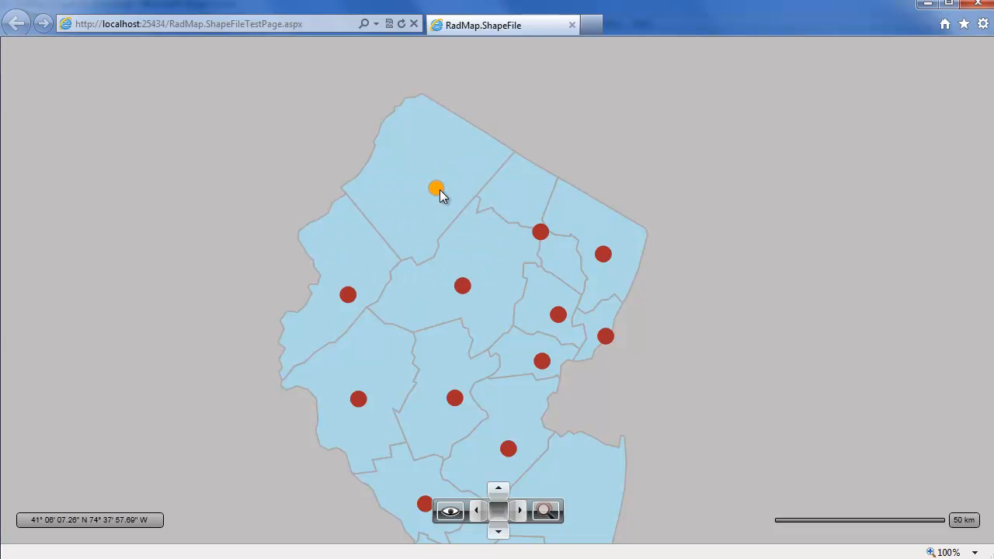
{"action": "left_click", "coordinate": [438, 189]}
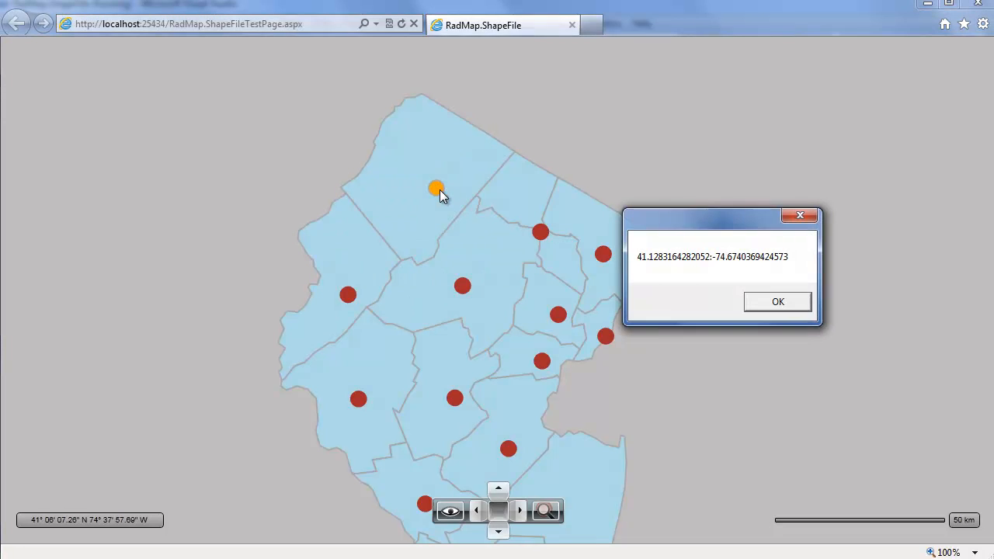
{"action": "mouse_move", "coordinate": [778, 301]}
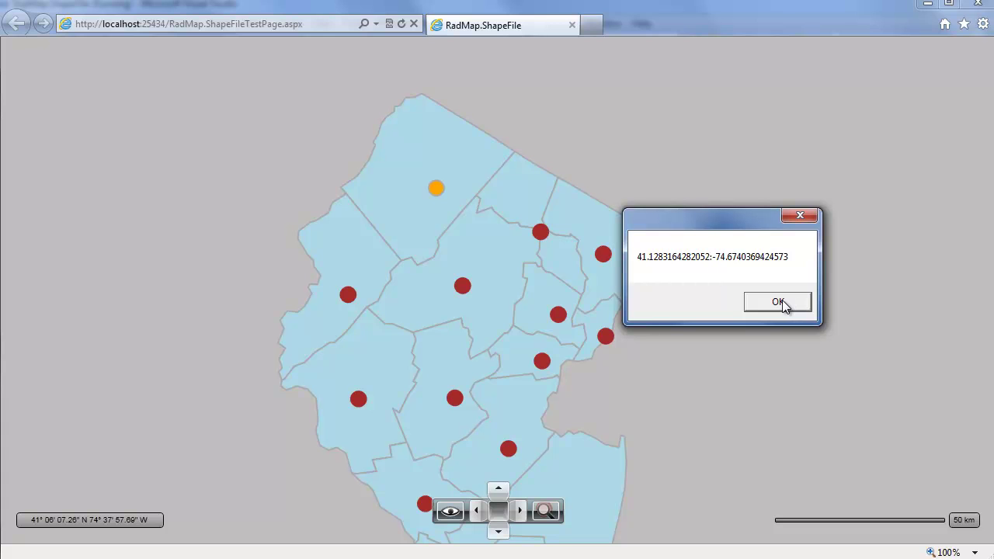
{"action": "mouse_move", "coordinate": [780, 303]}
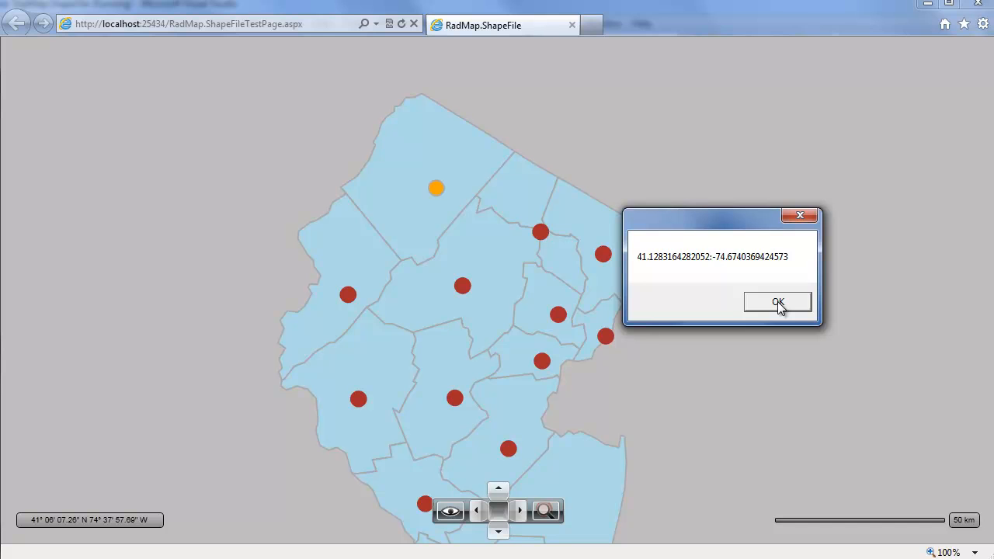
{"action": "left_click", "coordinate": [776, 301]}
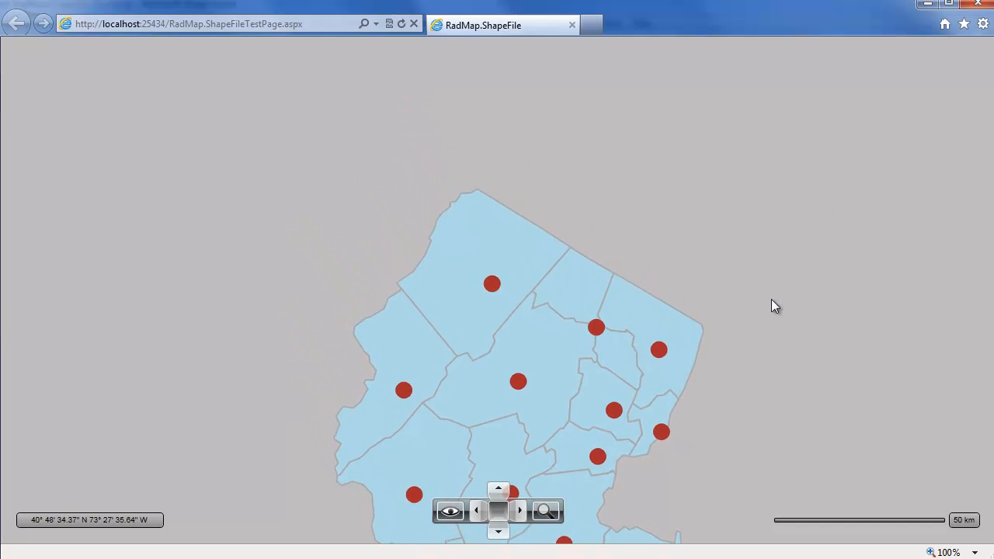